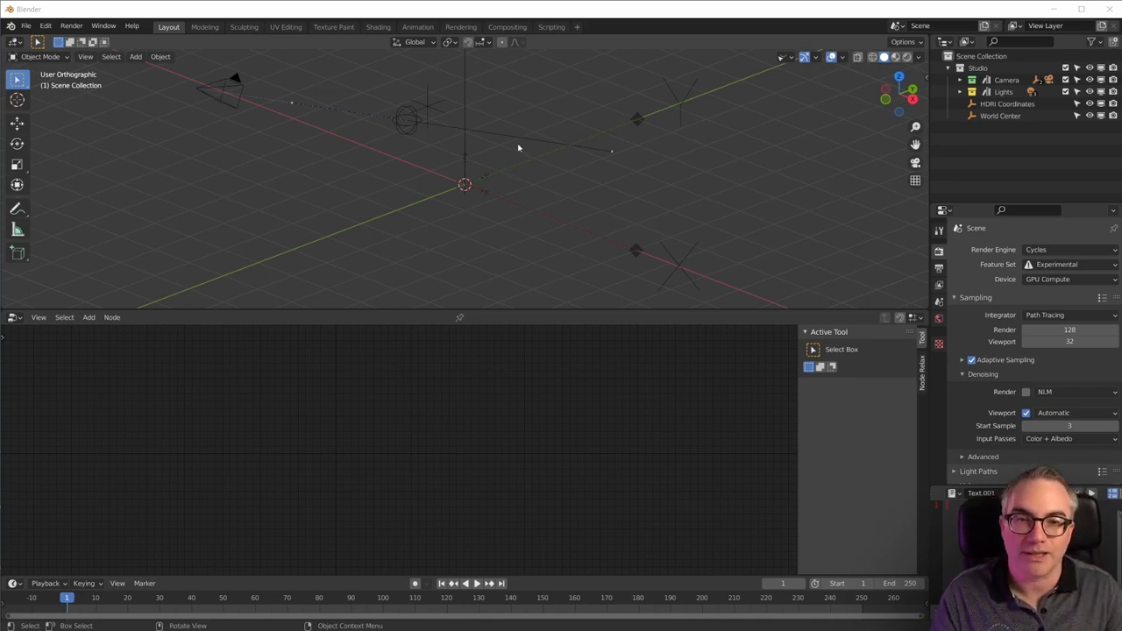
# Add a Grid mesh with X Subdivisions 10 and Y Subdivisions 100, then enter Edit Mode
pyautogui.click(134, 57)
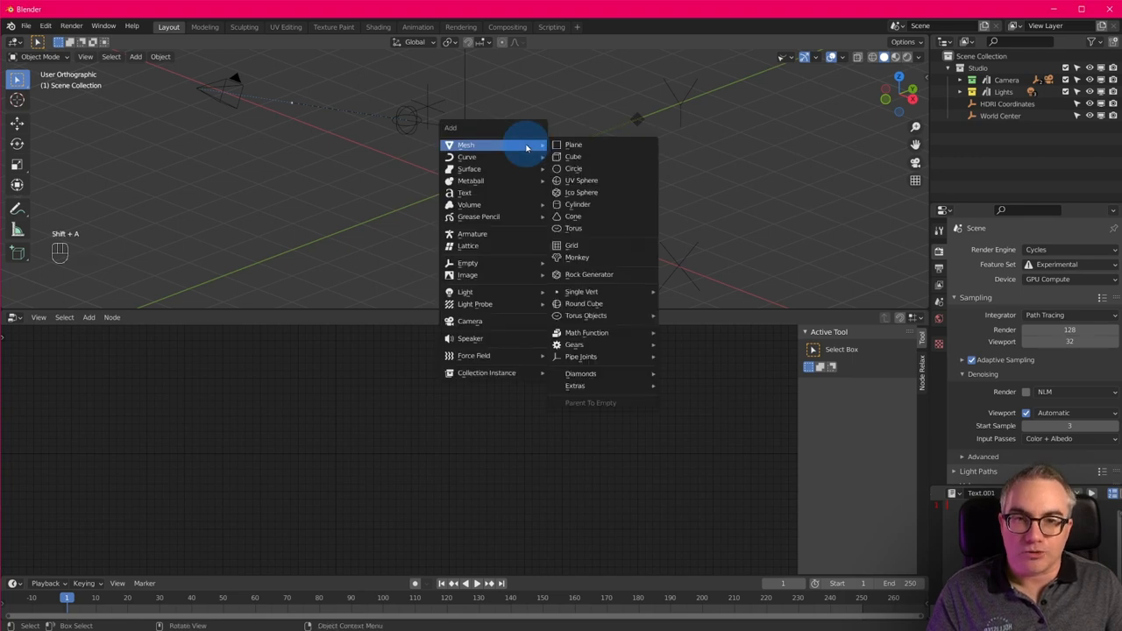
pyautogui.click(570, 245)
pyautogui.write('100')
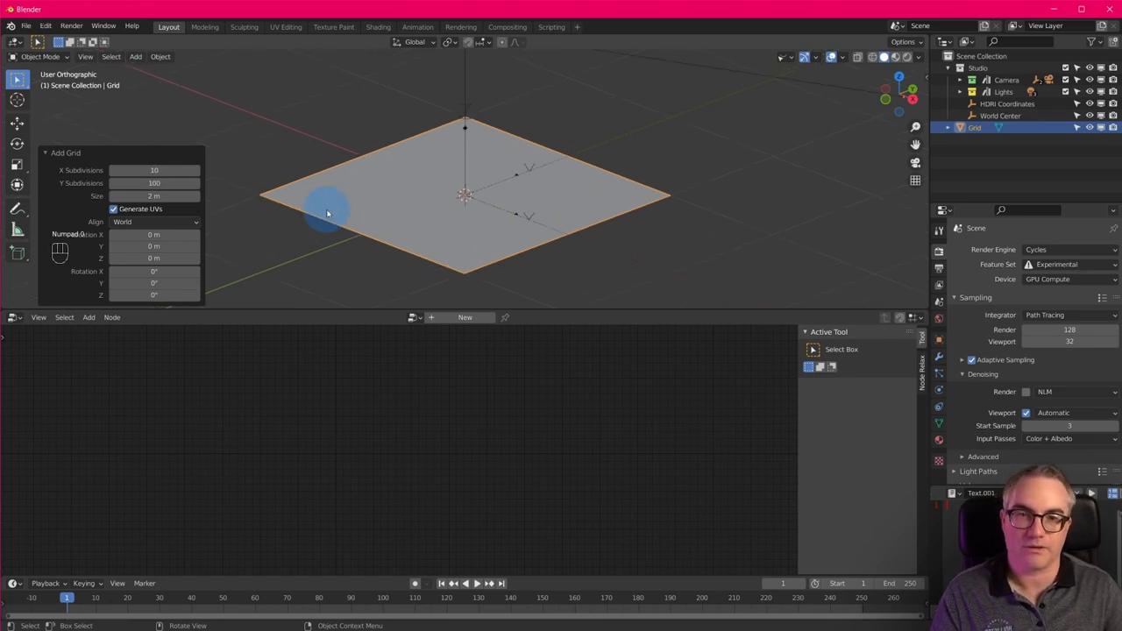
pyautogui.press('Tab')
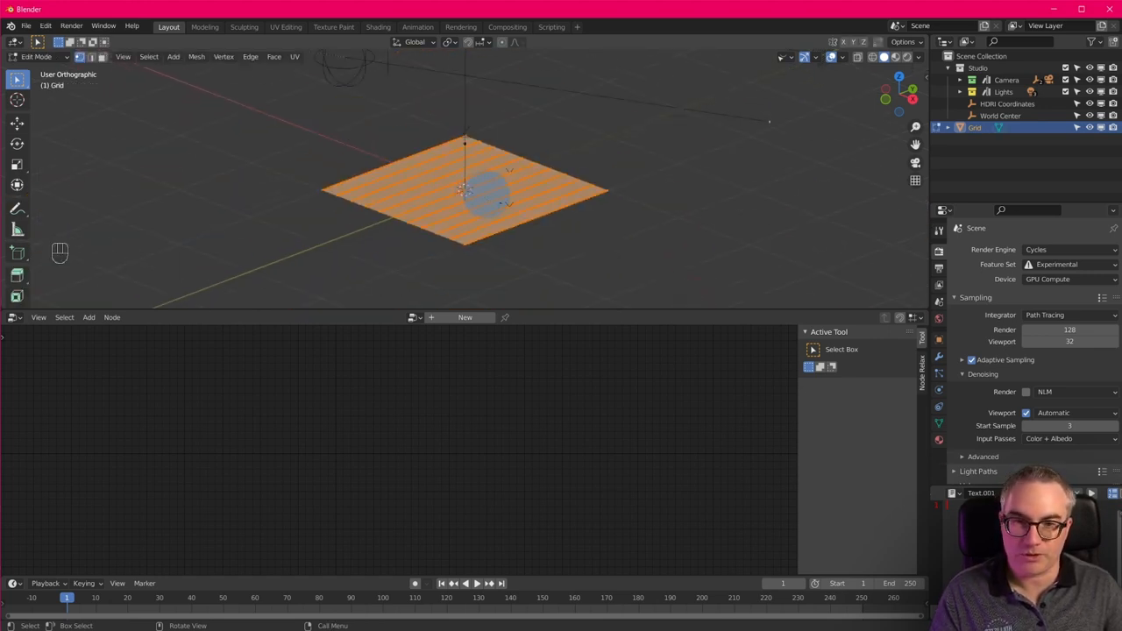
# Scale the grid's vertices along one axis into a long narrow strip
pyautogui.press('s')
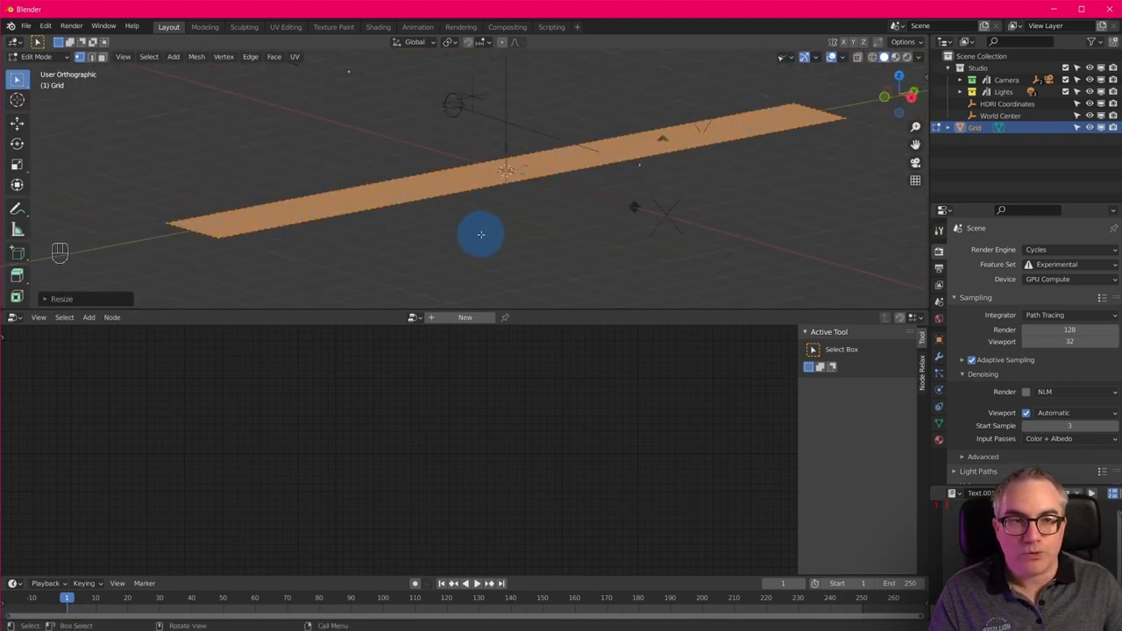
pyautogui.click(12, 317)
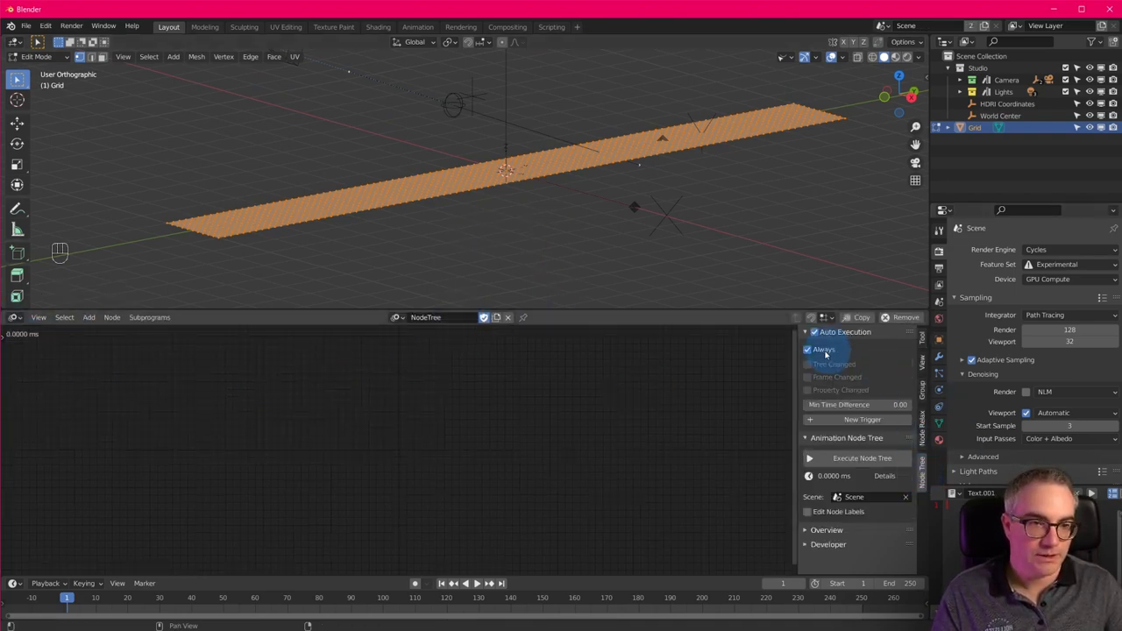
# Uncheck Always under Auto Execution so the node tree runs on changes only
pyautogui.click(807, 349)
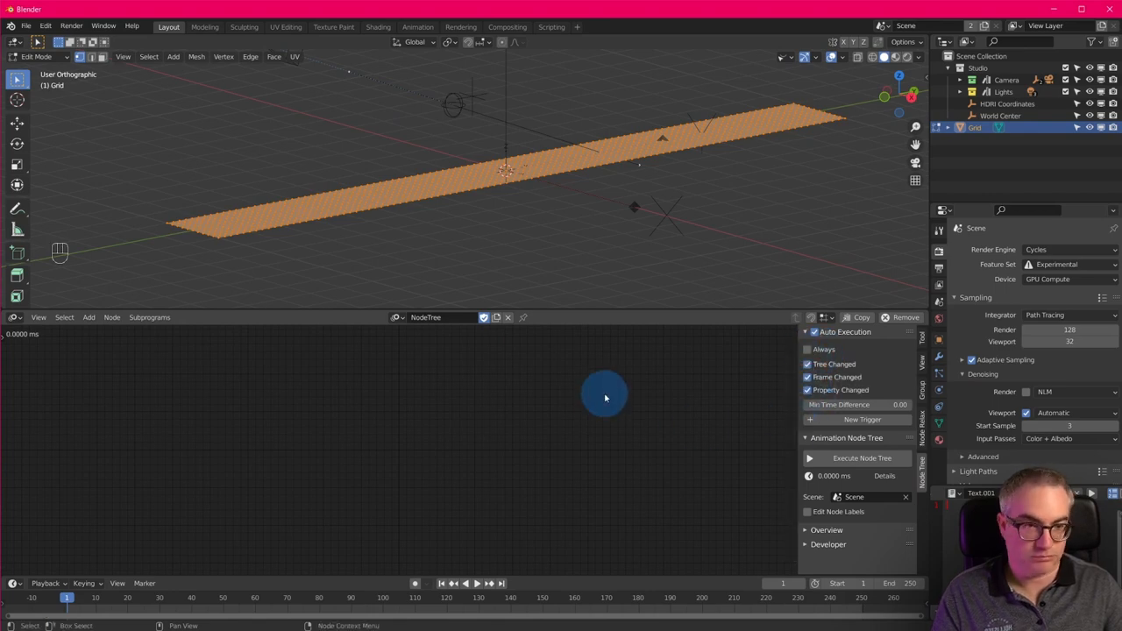
pyautogui.moveTo(376, 434)
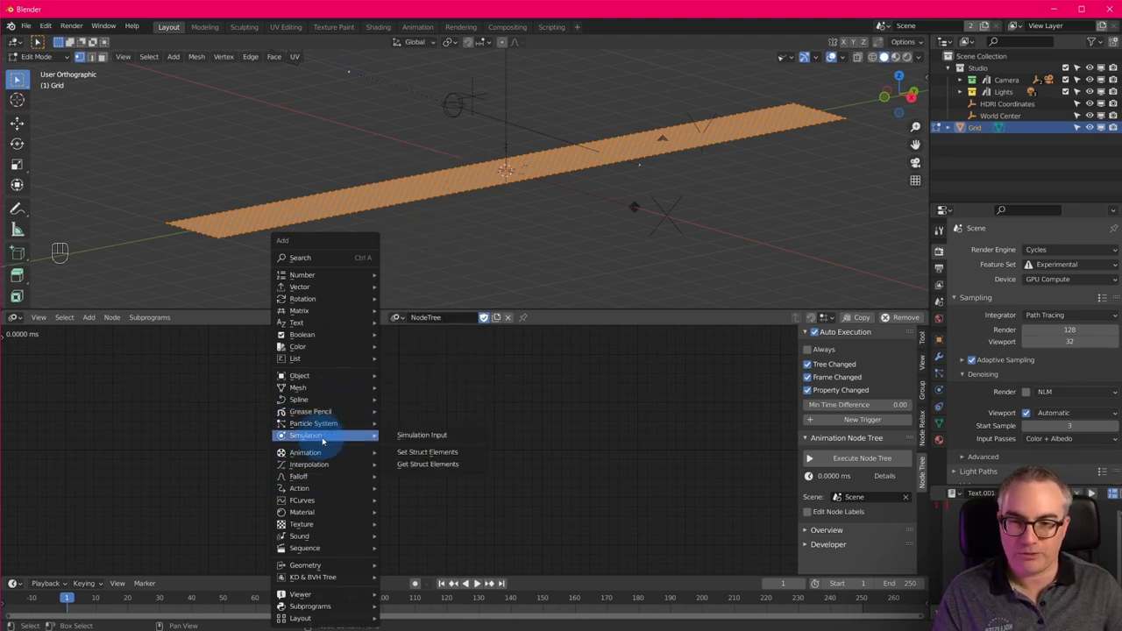
pyautogui.moveTo(423, 435)
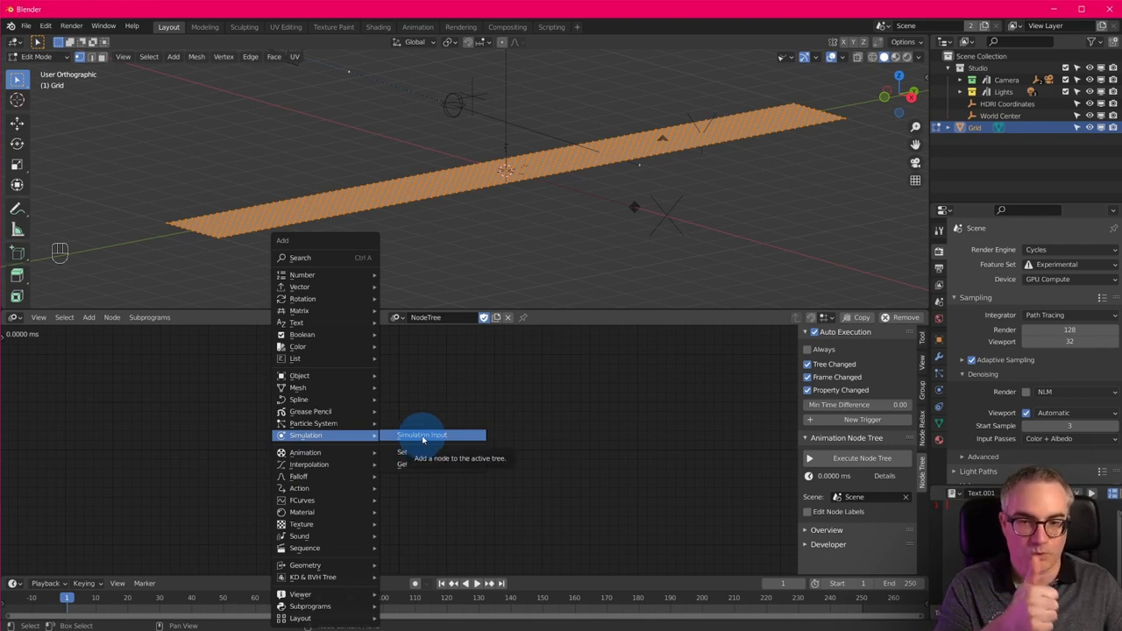
# Add a Simulation Input node, link its Data to Simulation Output and arrange the pair
pyautogui.click(431, 434)
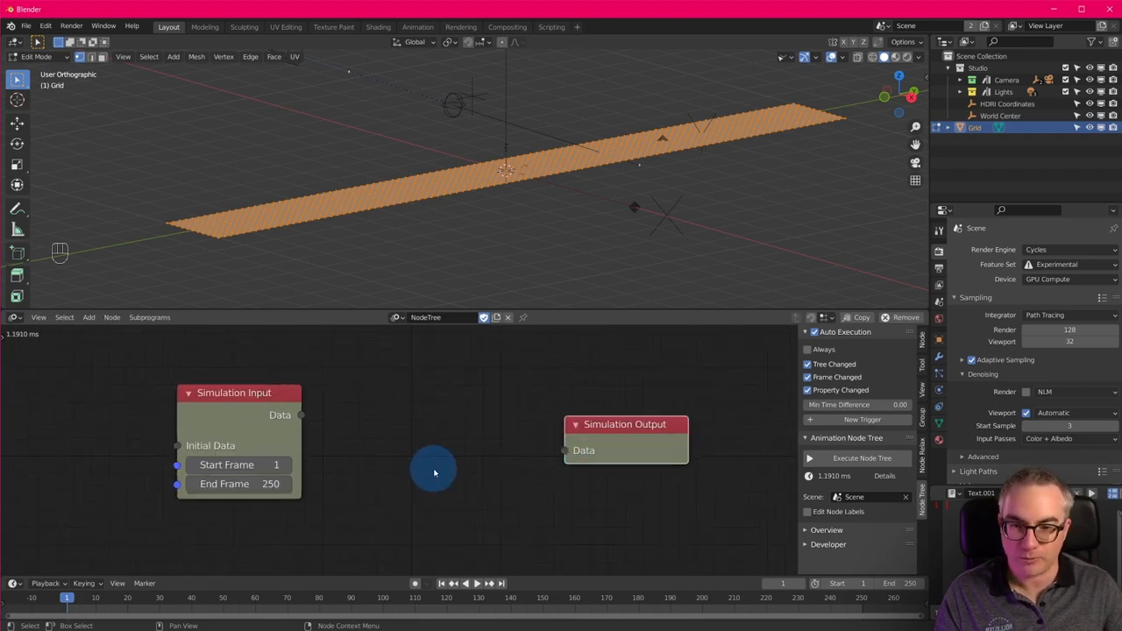
pyautogui.moveTo(433, 467)
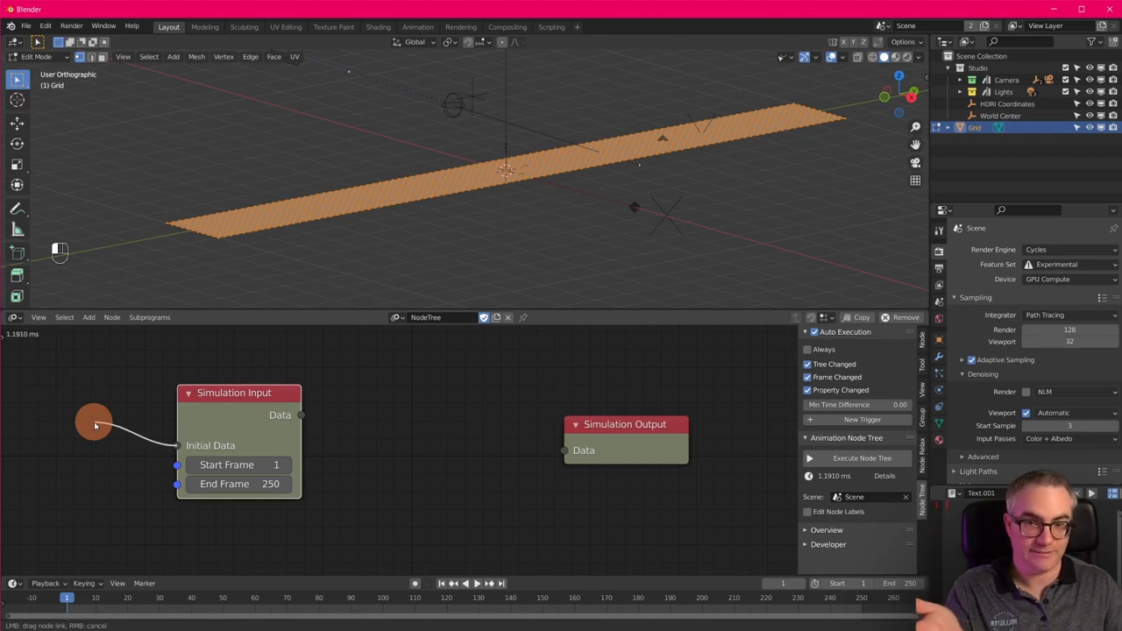
pyautogui.moveTo(95, 424); pyautogui.dragTo(351, 439)
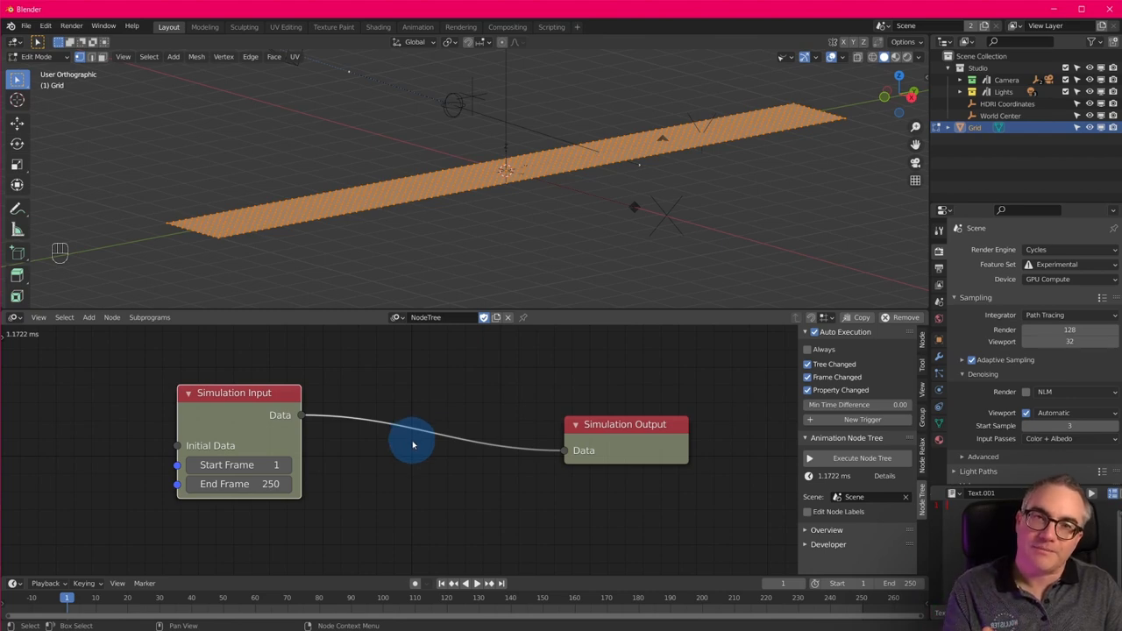
pyautogui.moveTo(407, 439)
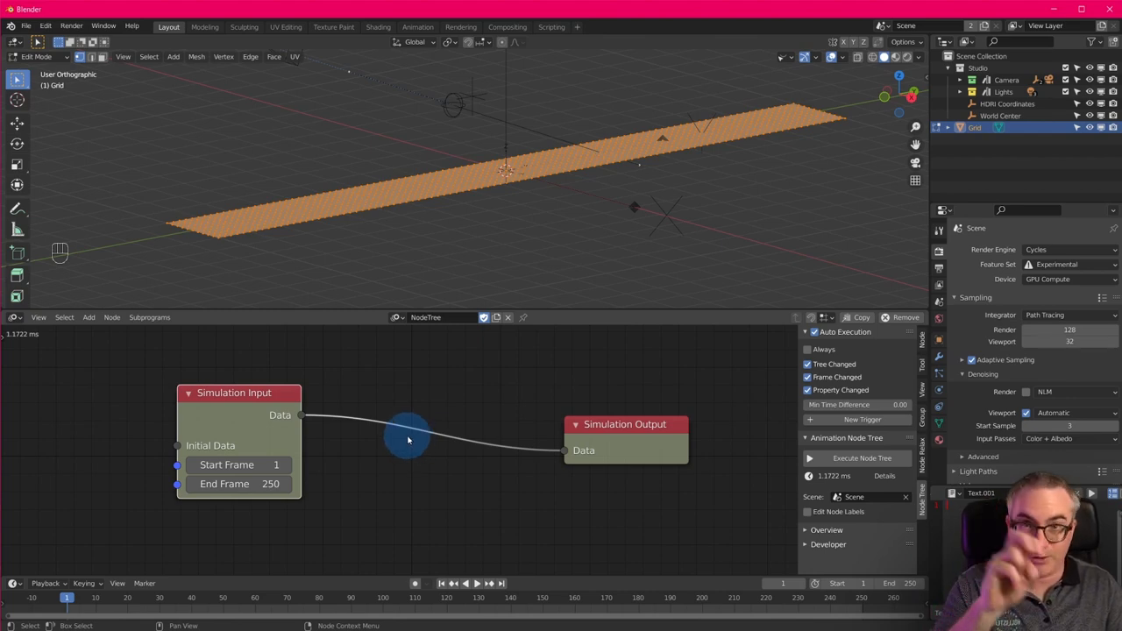
pyautogui.moveTo(458, 442)
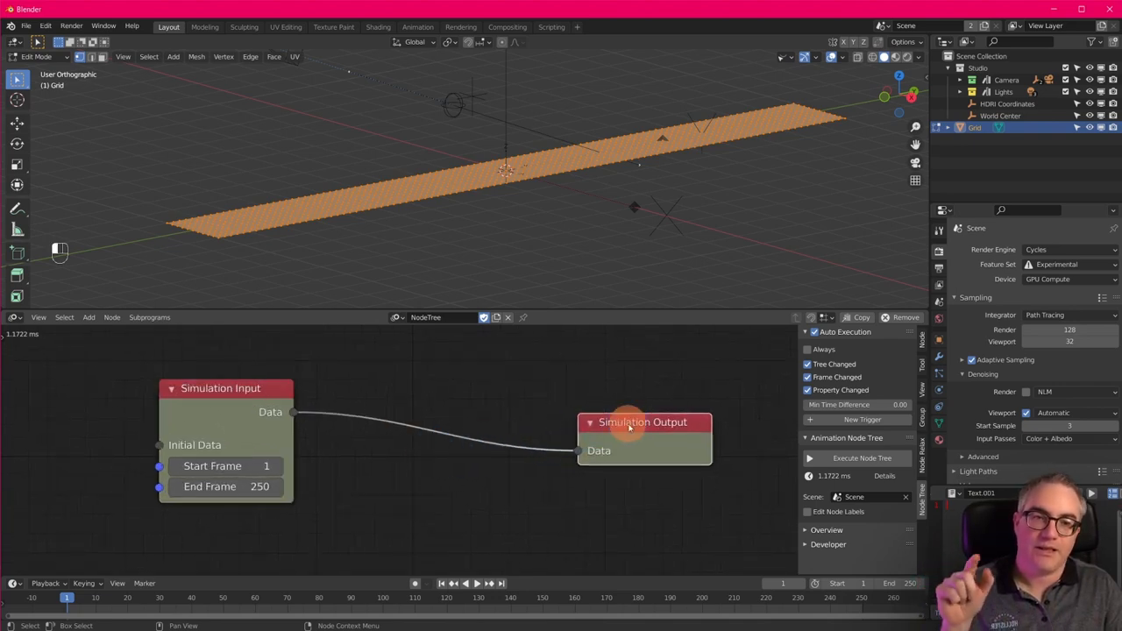
pyautogui.moveTo(643, 422); pyautogui.dragTo(672, 416)
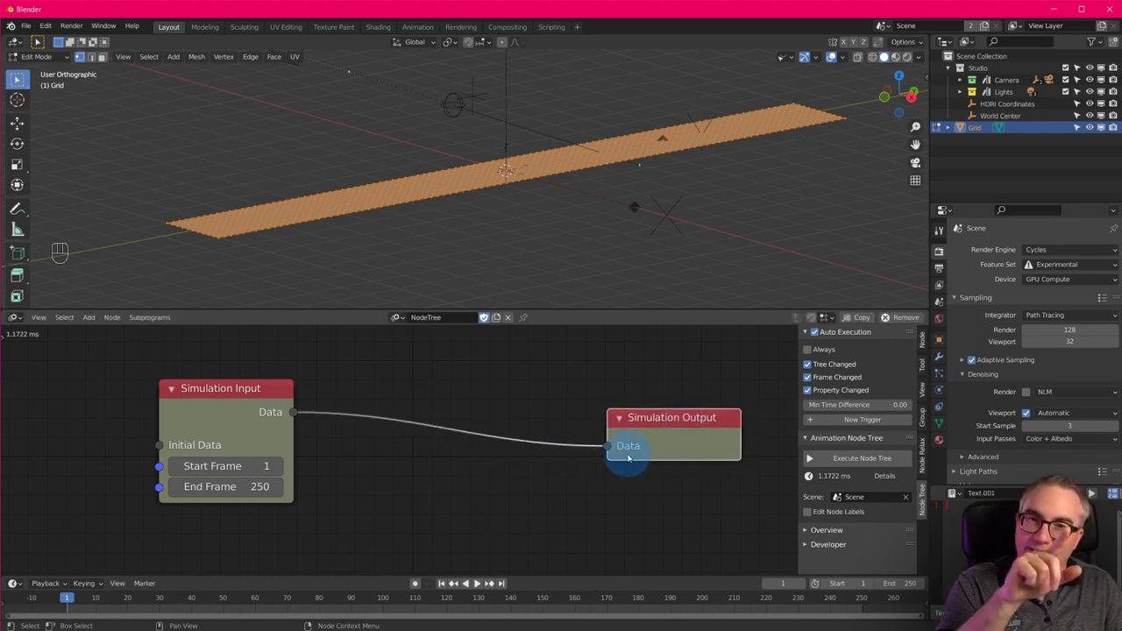
pyautogui.moveTo(243, 407)
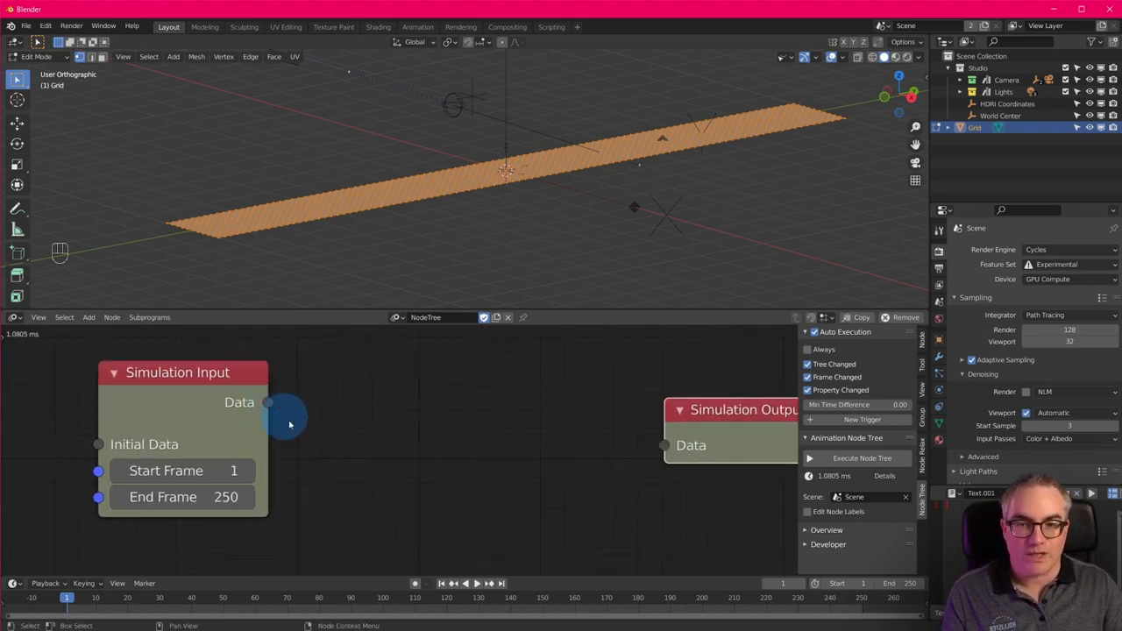
pyautogui.moveTo(319, 464)
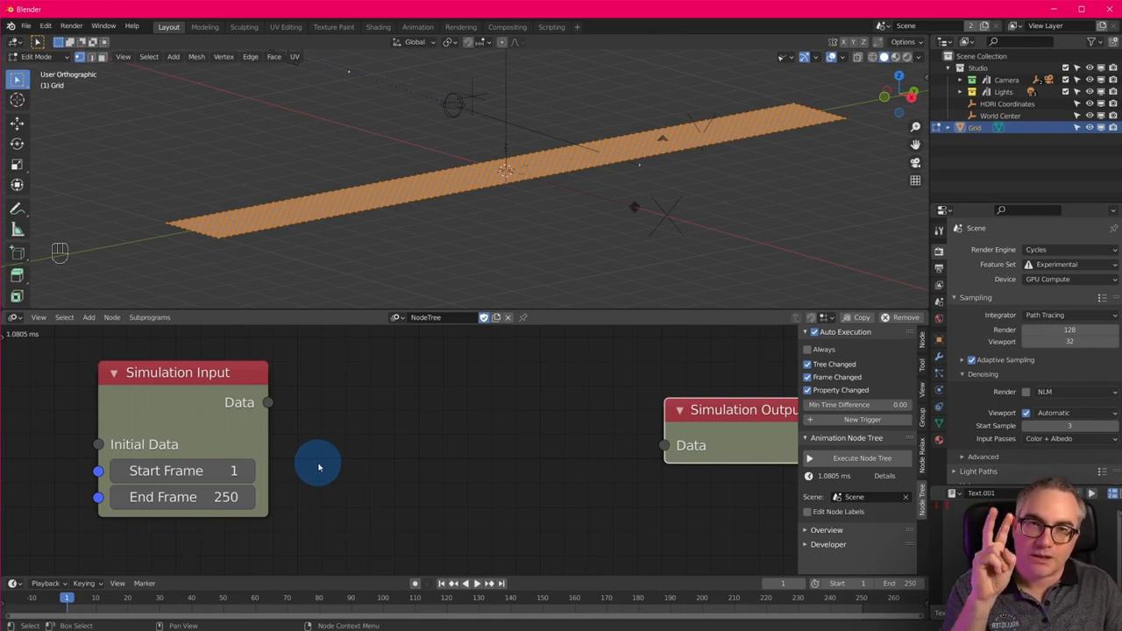
pyautogui.moveTo(333, 452)
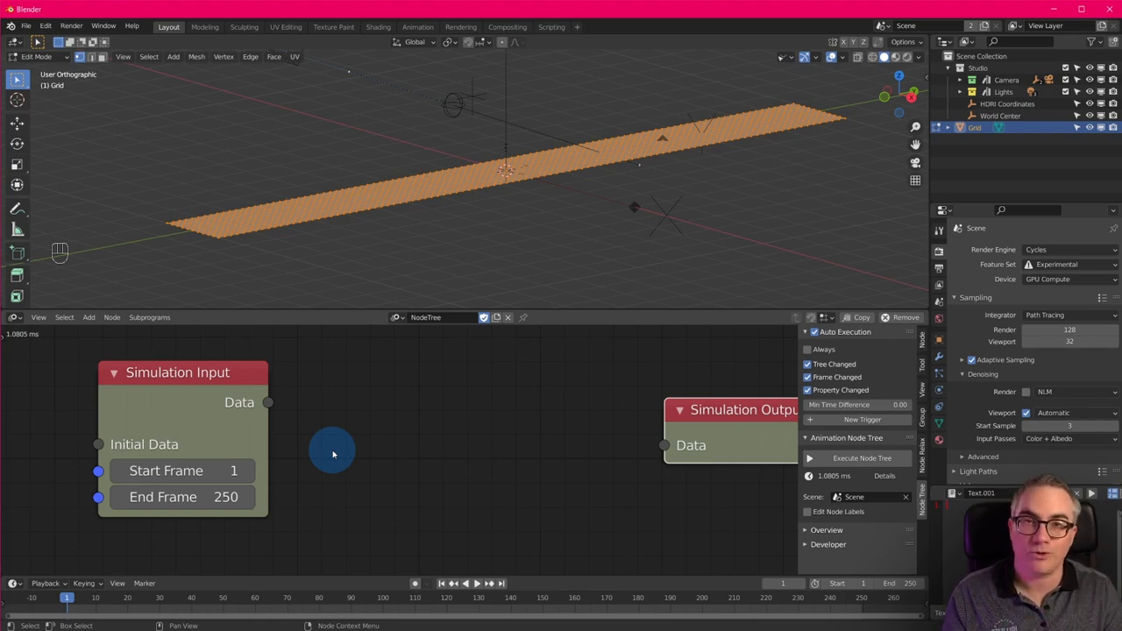
pyautogui.moveTo(255, 431)
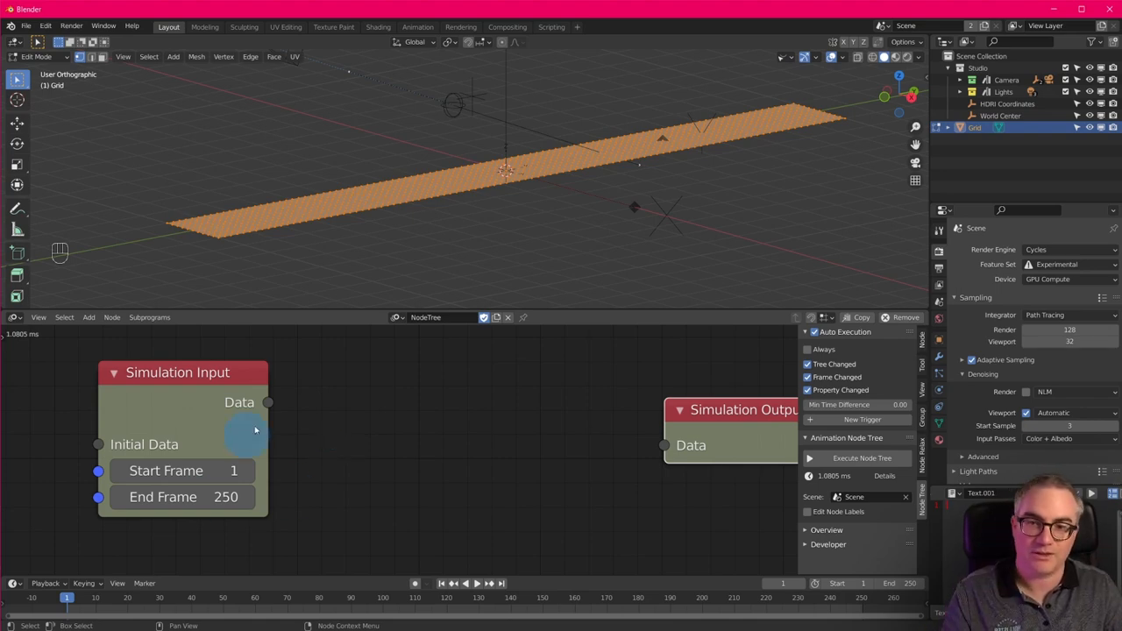
pyautogui.moveTo(98, 444)
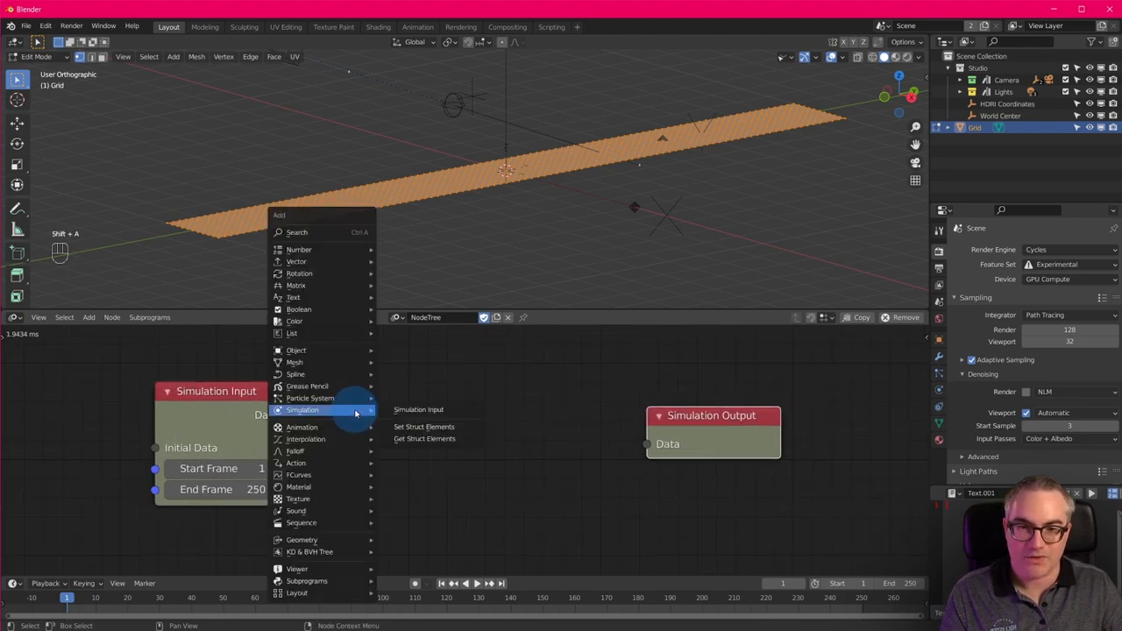
pyautogui.moveTo(423, 426)
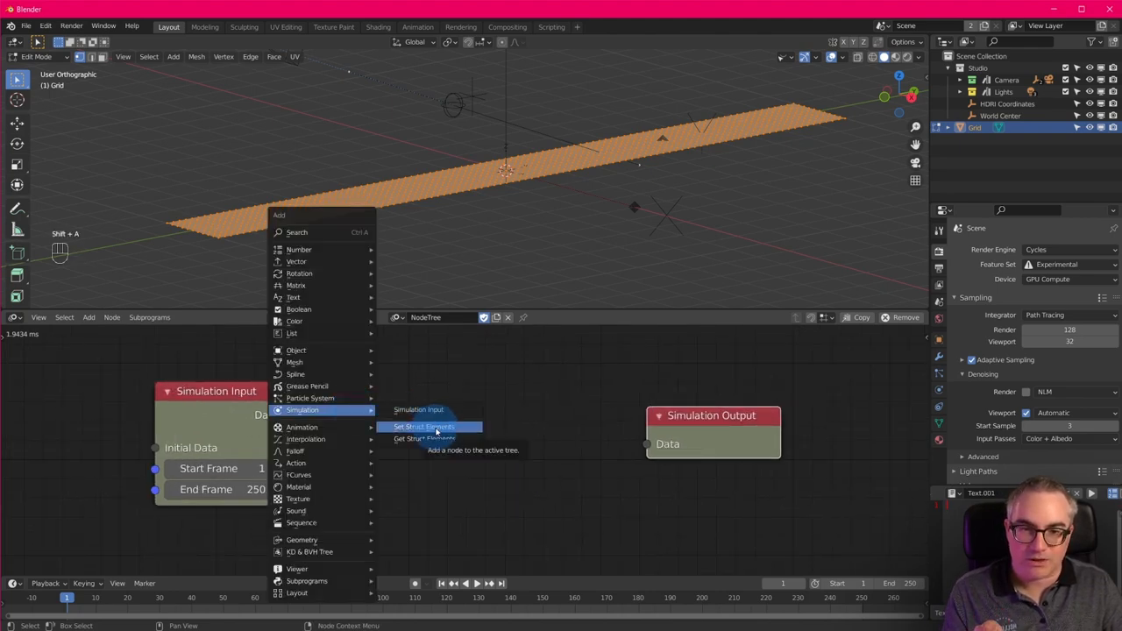
pyautogui.moveTo(429, 438)
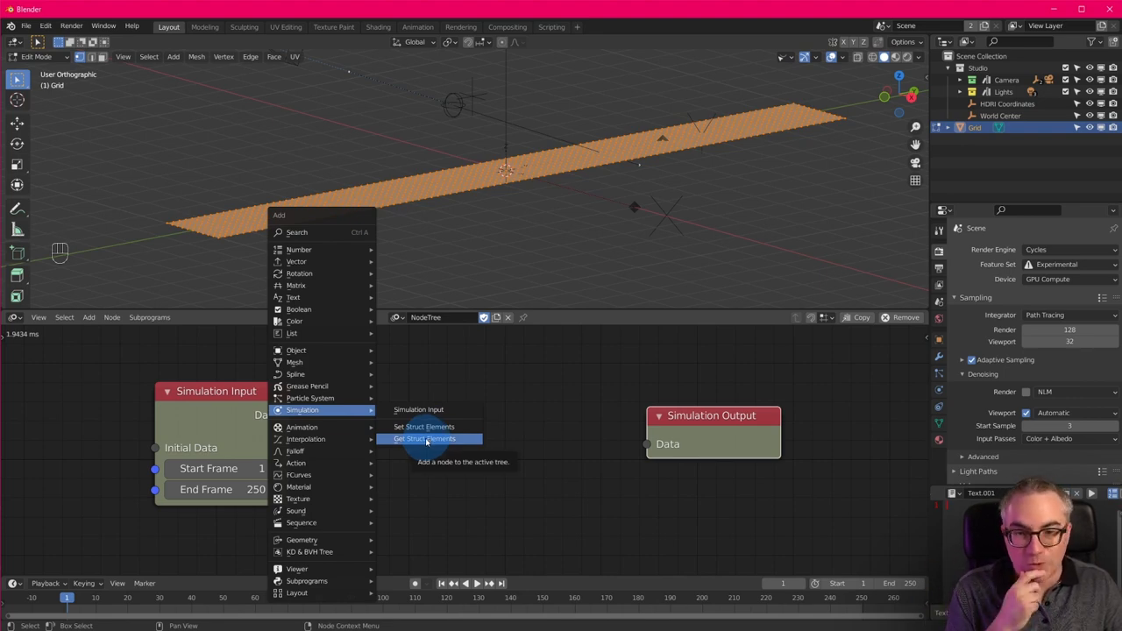
pyautogui.moveTo(425, 425)
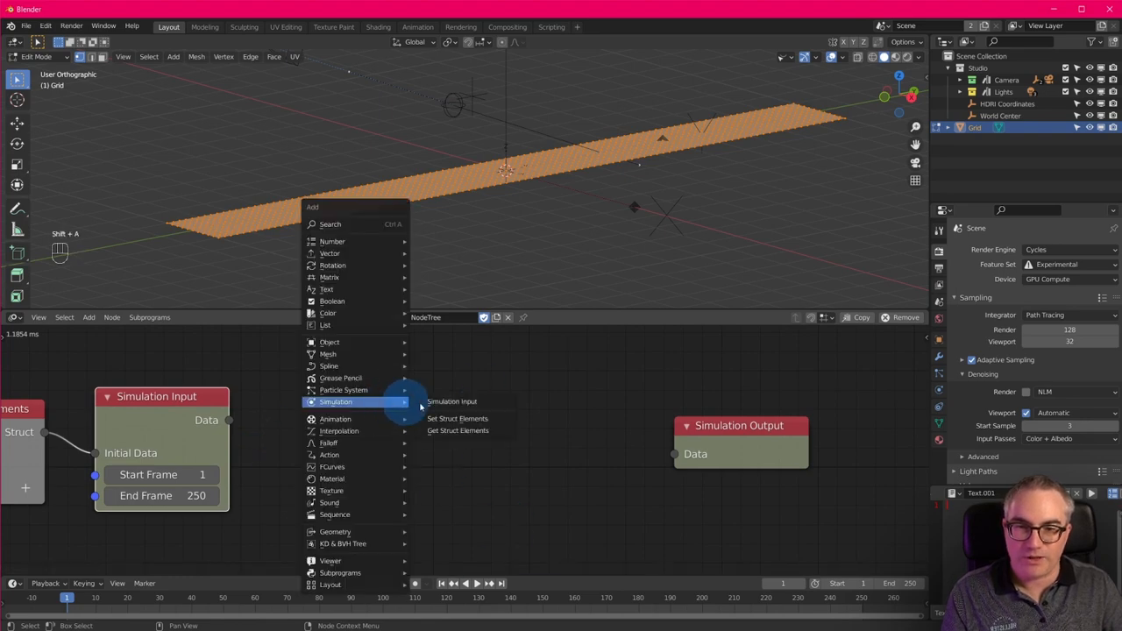
# Add a Set Struct Elements node feeding Simulation Input's Initial Data
pyautogui.click(456, 431)
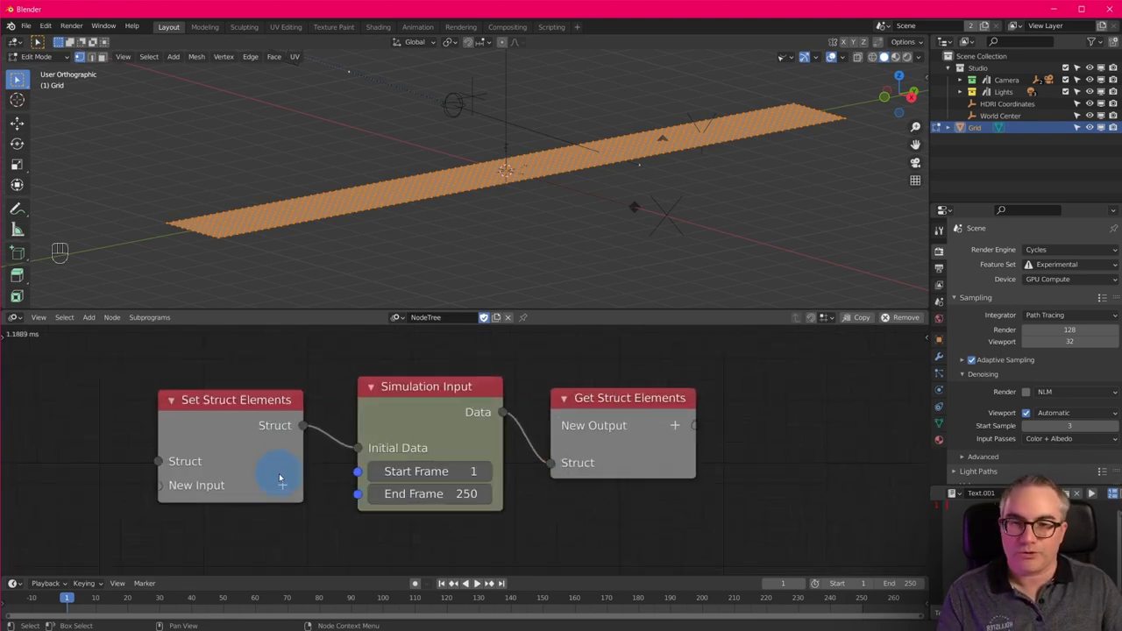
pyautogui.moveTo(282, 485)
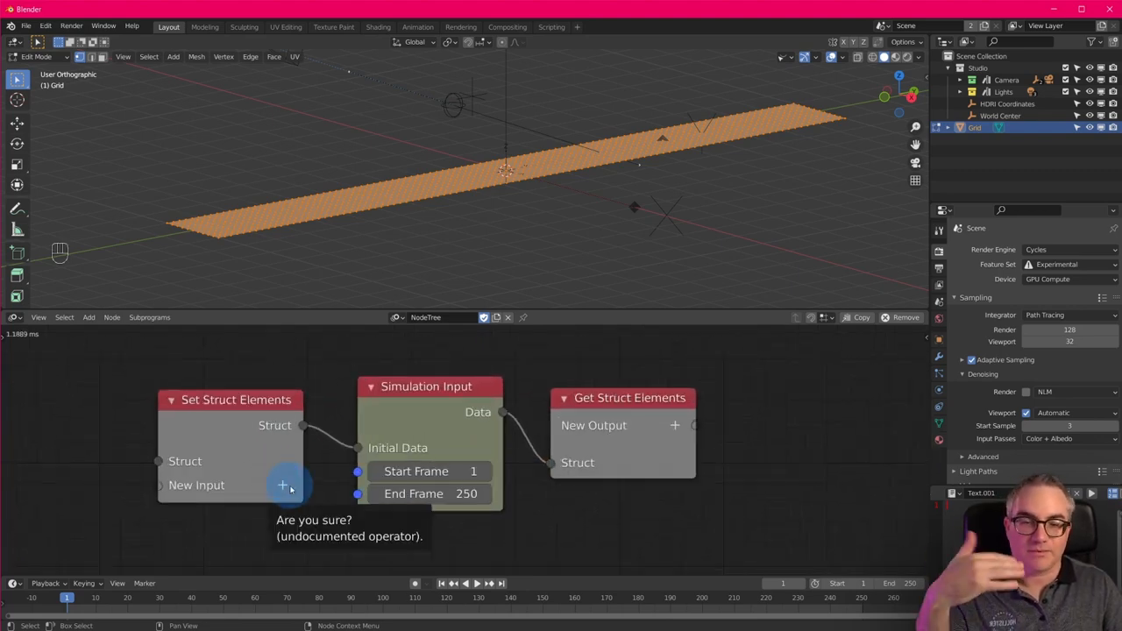
# Add a new Float List input to Set Struct Elements named vol
pyautogui.click(282, 483)
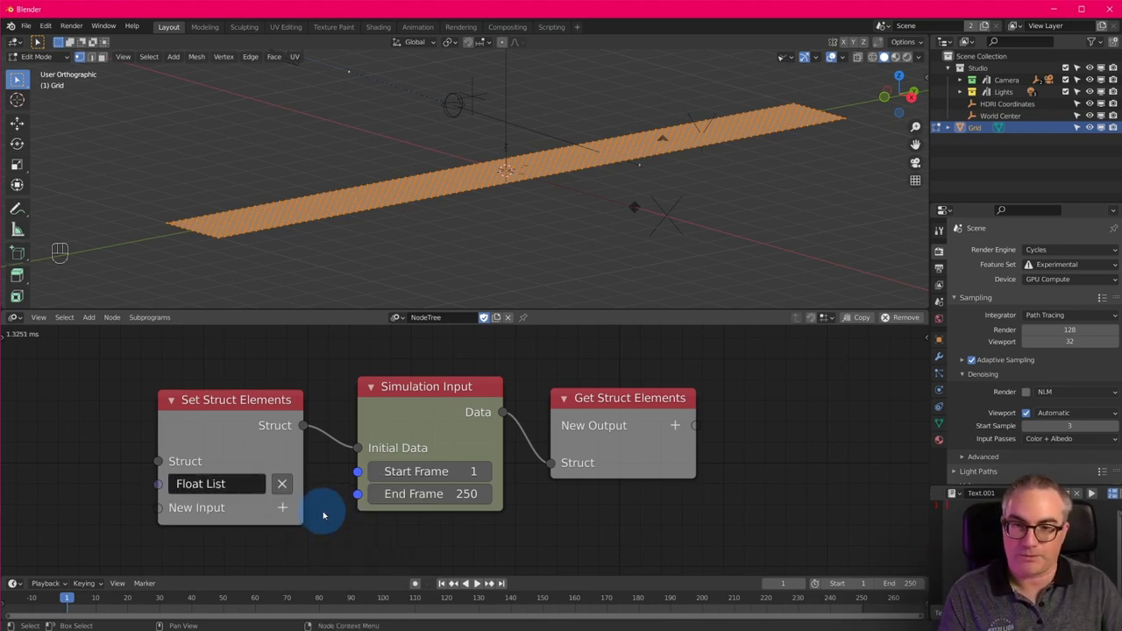
pyautogui.write('vol')
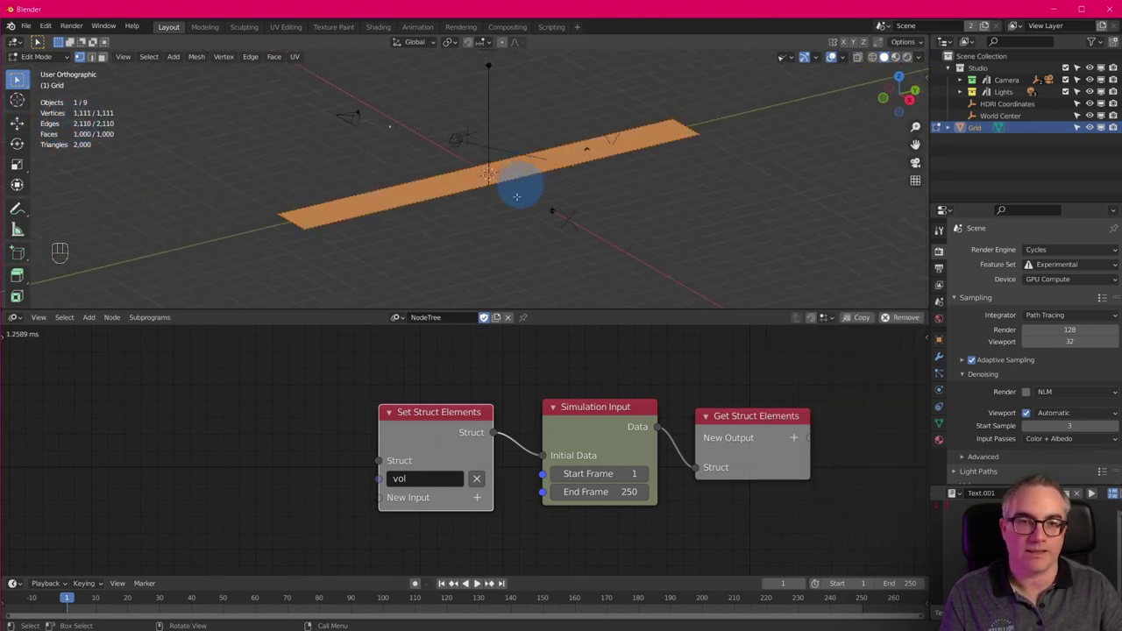
# Return to Object Mode and add a Fill List node sized by the grid's vertex count for vol
pyautogui.press('Tab')
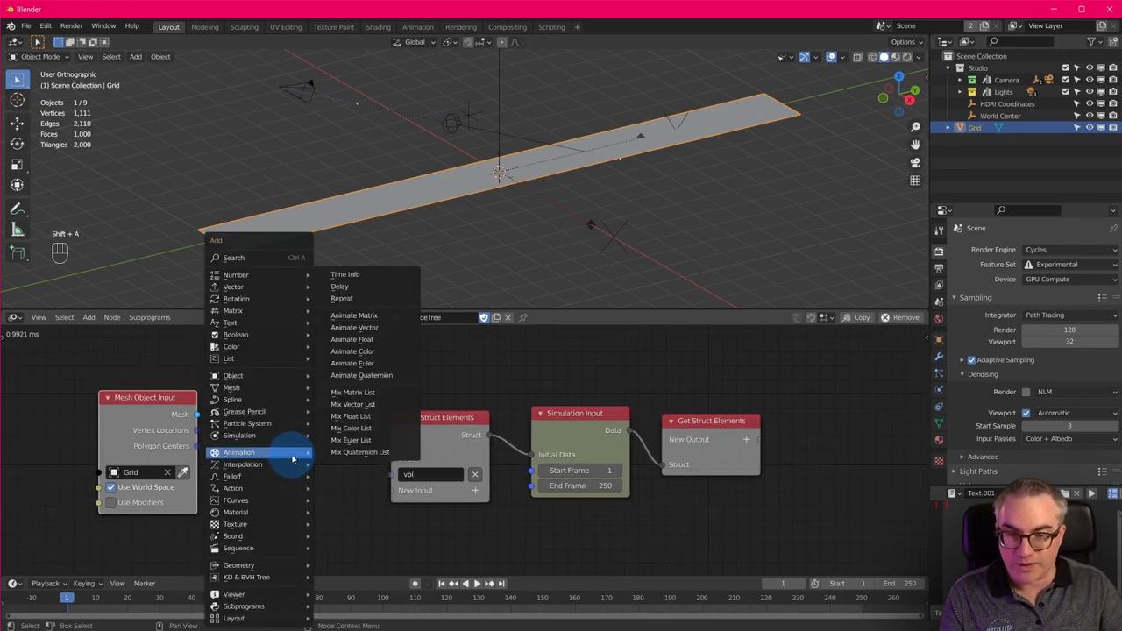
pyautogui.moveTo(230, 358)
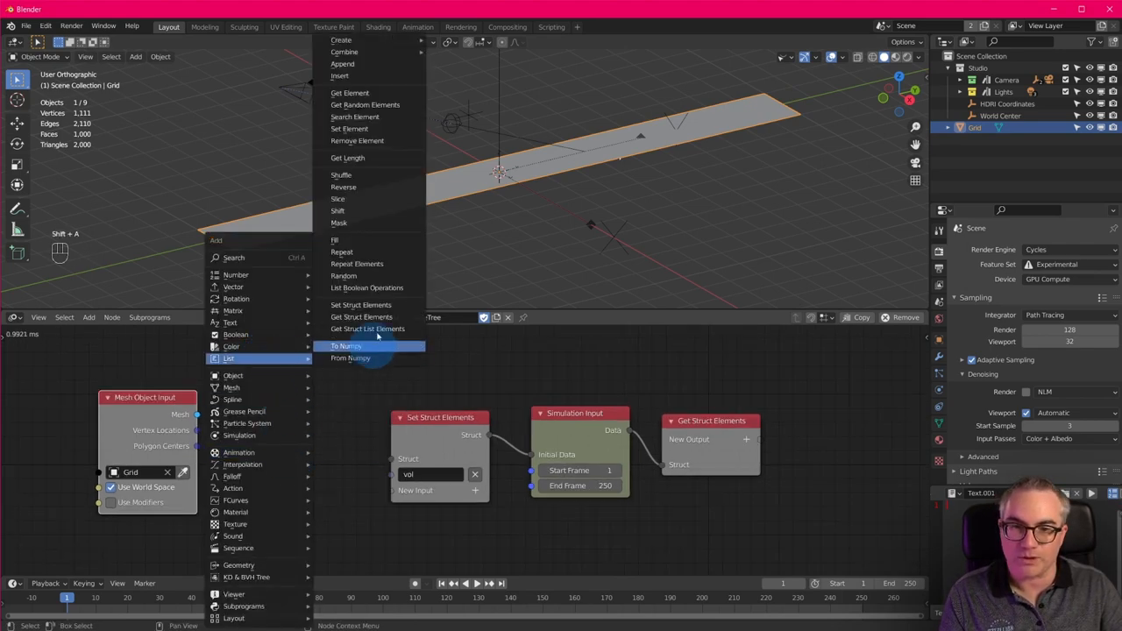
pyautogui.moveTo(385, 222)
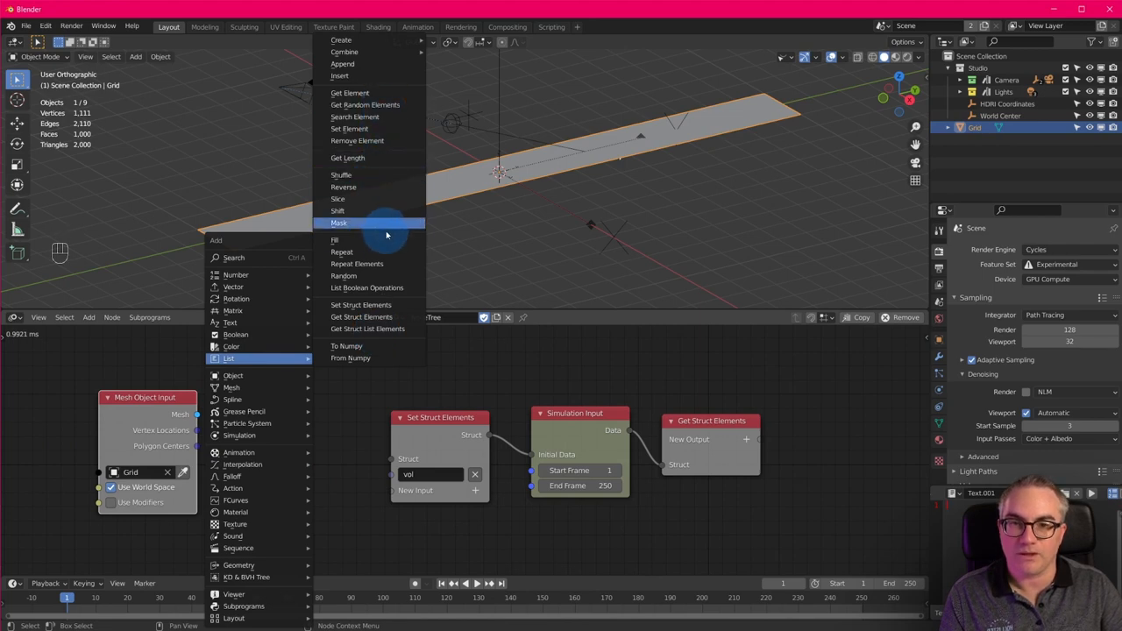
pyautogui.click(335, 240)
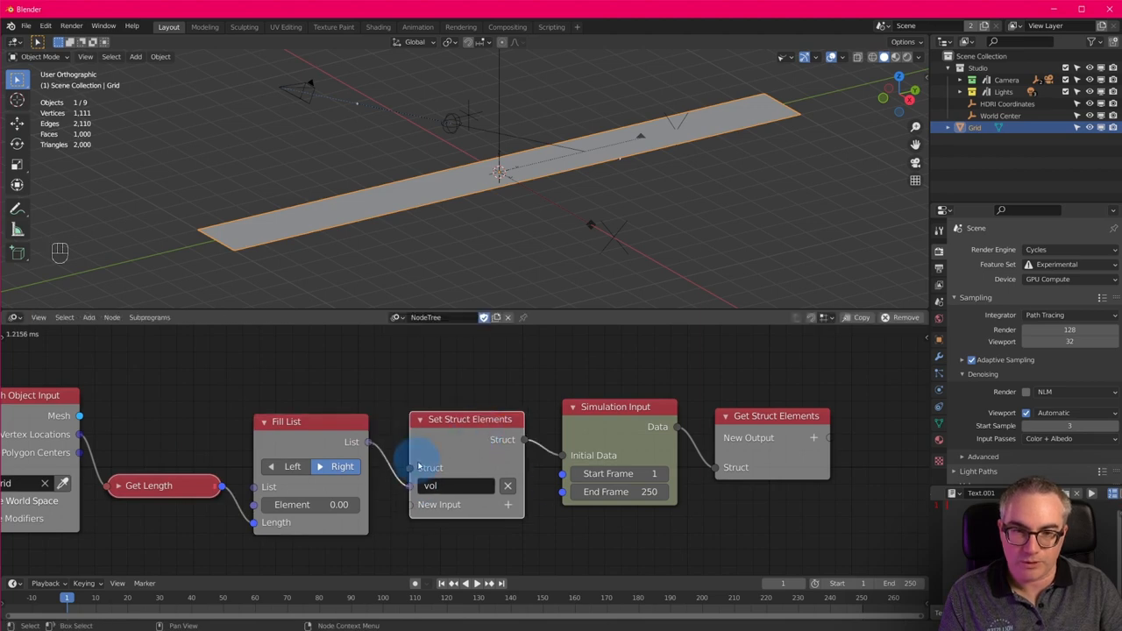
pyautogui.scroll(-3)
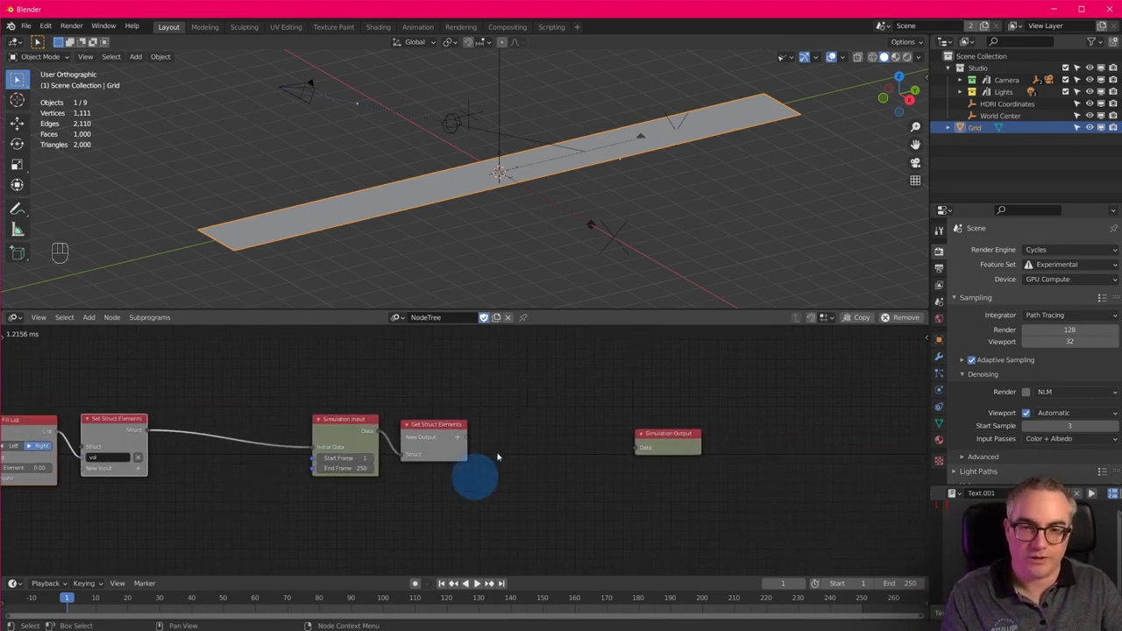
# Add a Float List vol output to the Get Struct Elements node
pyautogui.moveTo(474, 477); pyautogui.dragTo(578, 491)
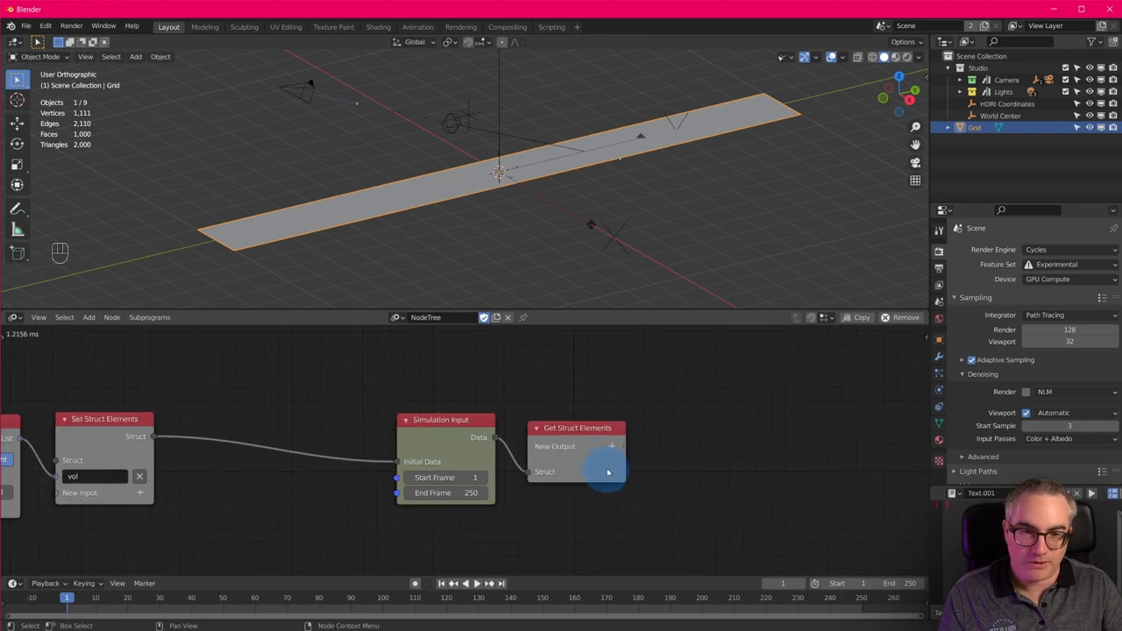
pyautogui.click(611, 446)
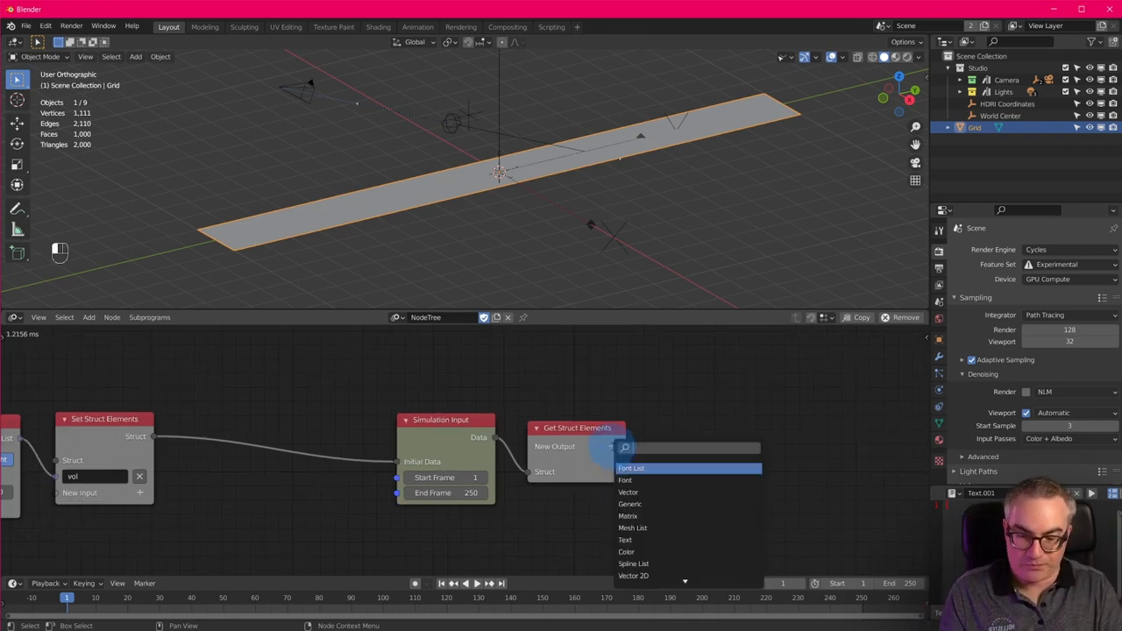
pyautogui.click(625, 467)
pyautogui.write('vol')
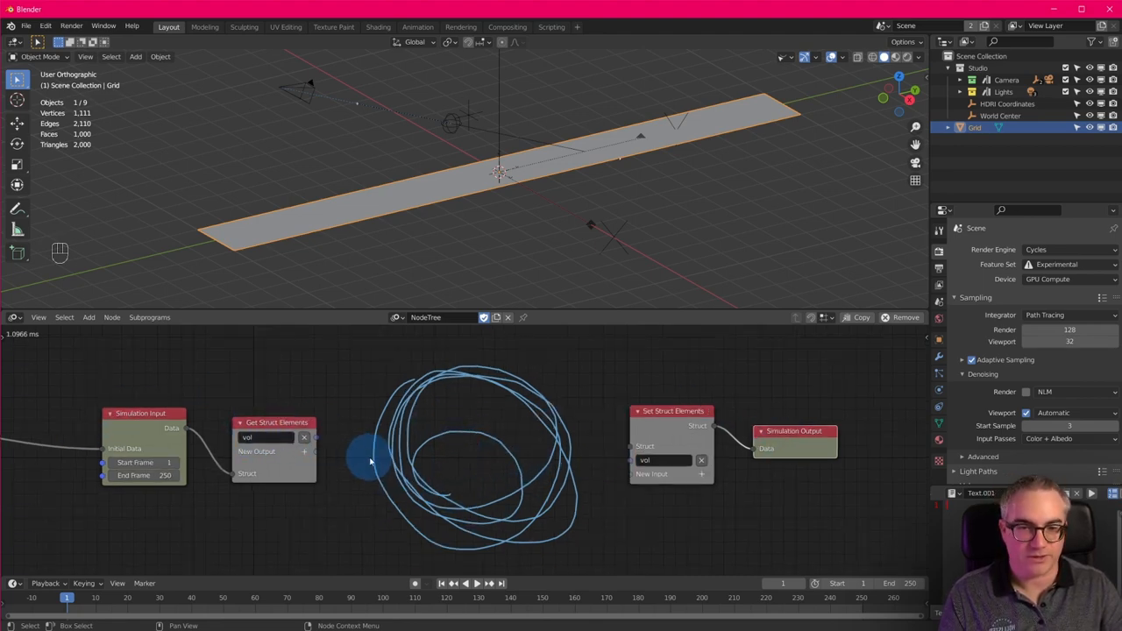
pyautogui.moveTo(373, 454)
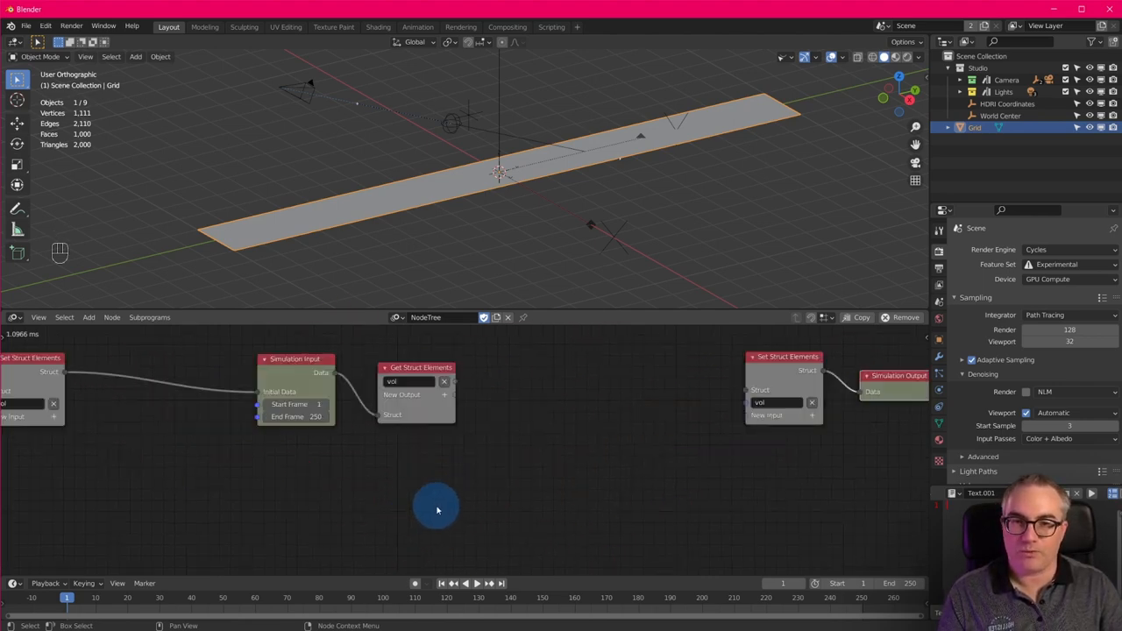
# Add a Sound Spectrum node driven by Time Info's Frame, then begin adding a workspace
pyautogui.press('shift+a')
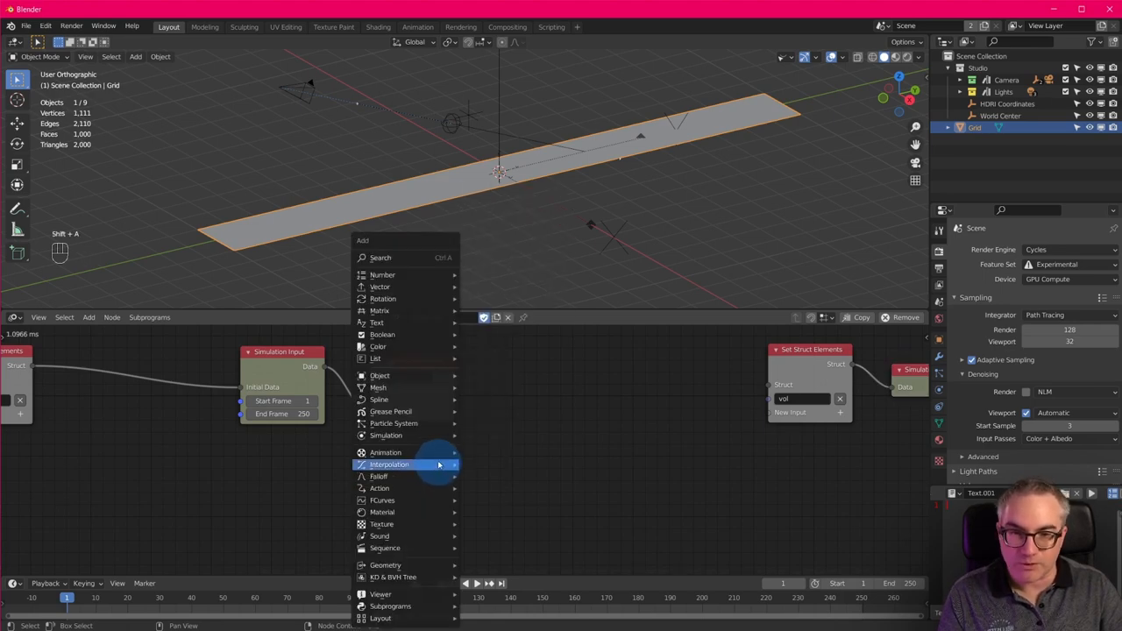
pyautogui.moveTo(377, 535)
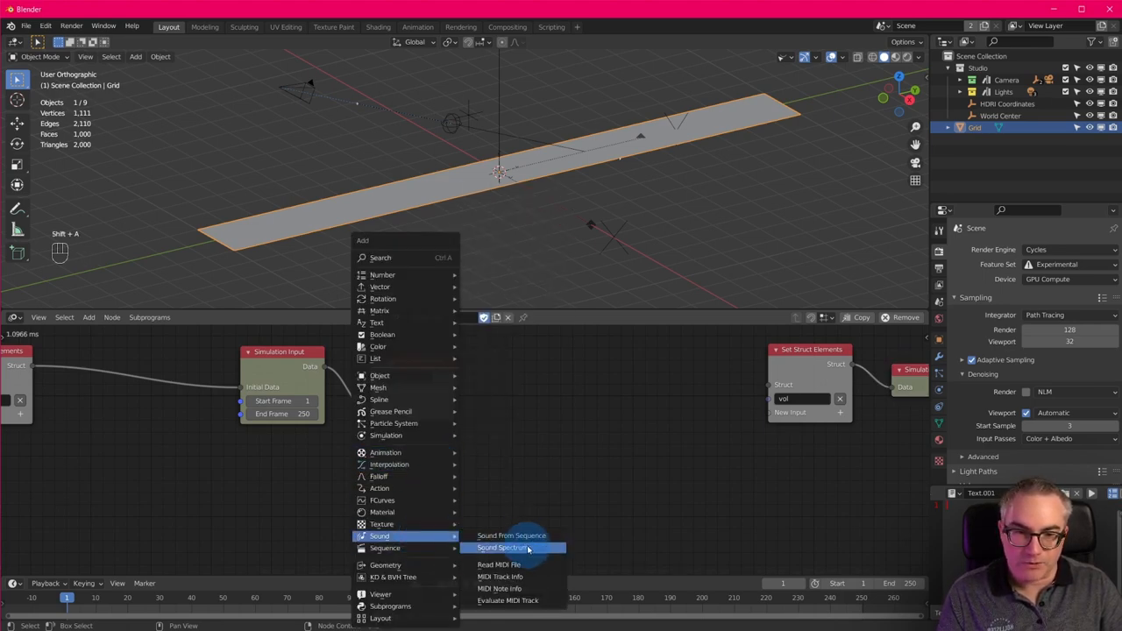
pyautogui.click(506, 547)
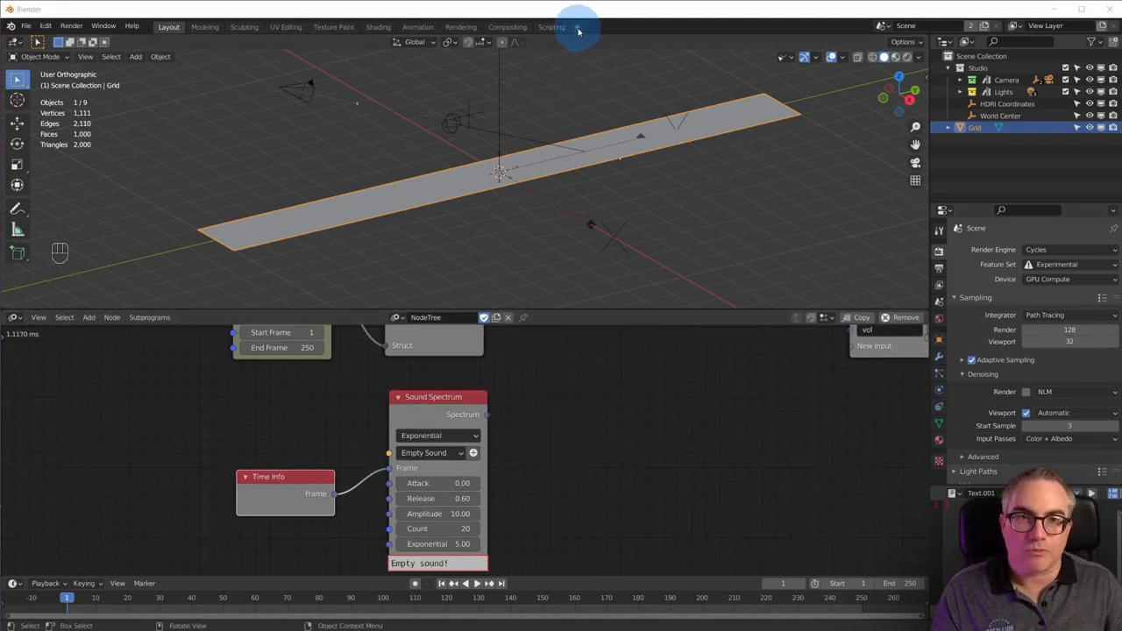
pyautogui.click(579, 29)
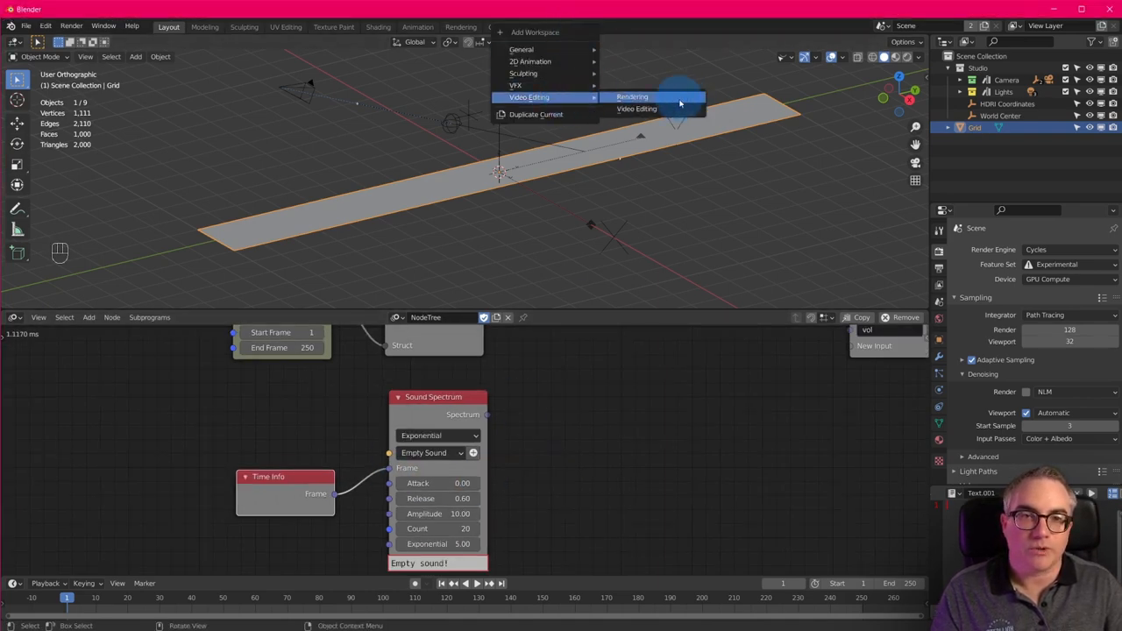
# Load the funky-junk mp3 via a Video Editing workspace and return to Layout to use it in Sound Spectrum
pyautogui.click(637, 108)
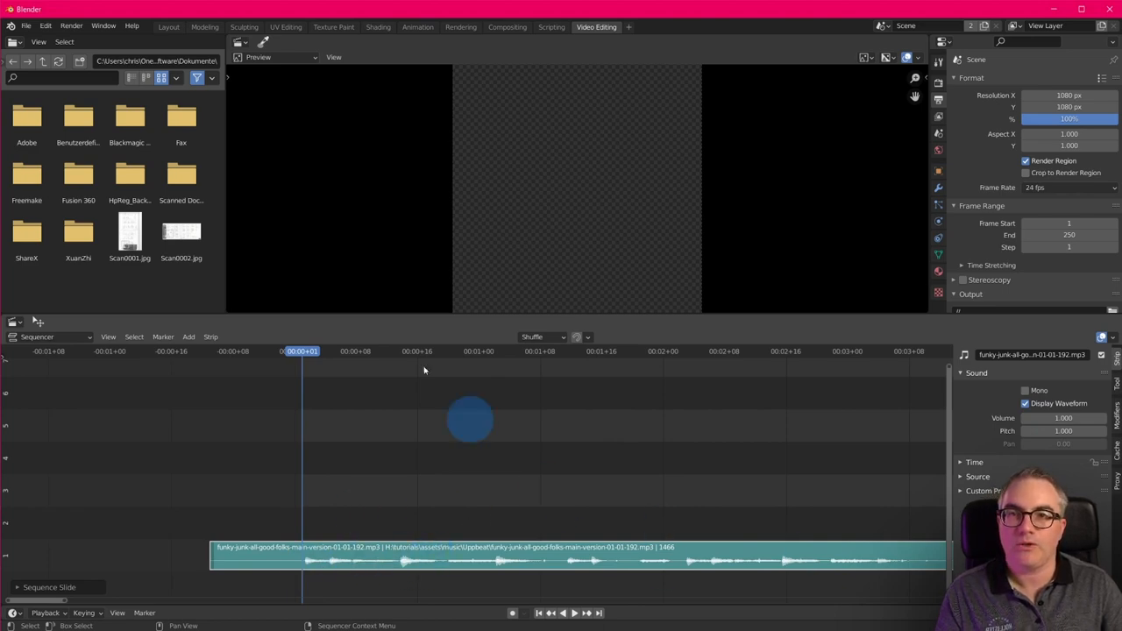
pyautogui.click(178, 25)
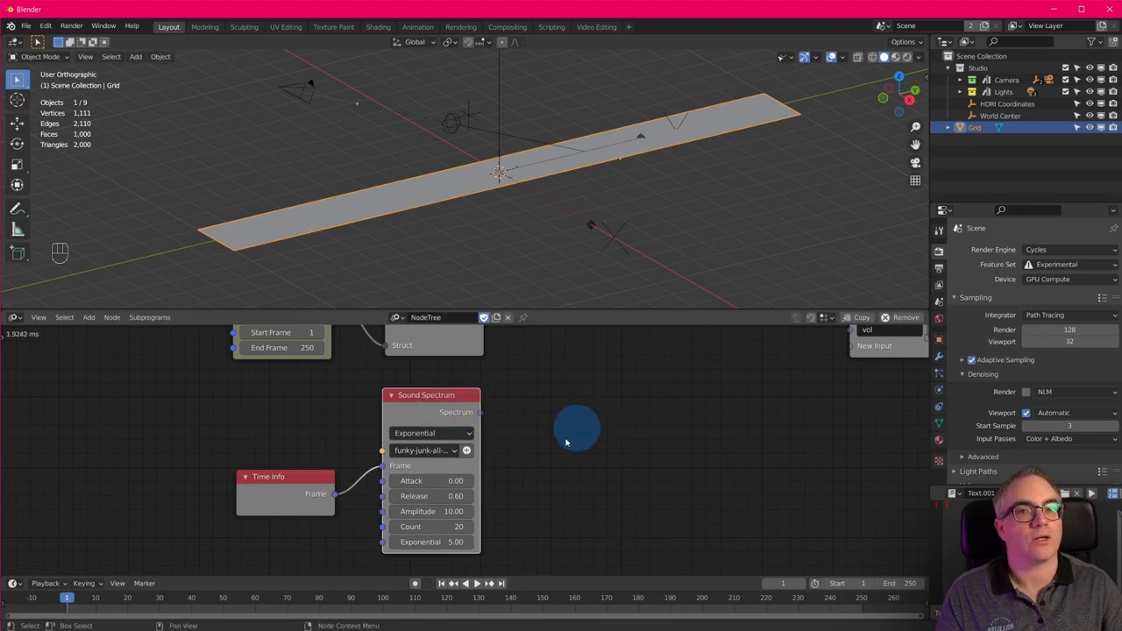
pyautogui.moveTo(552, 483)
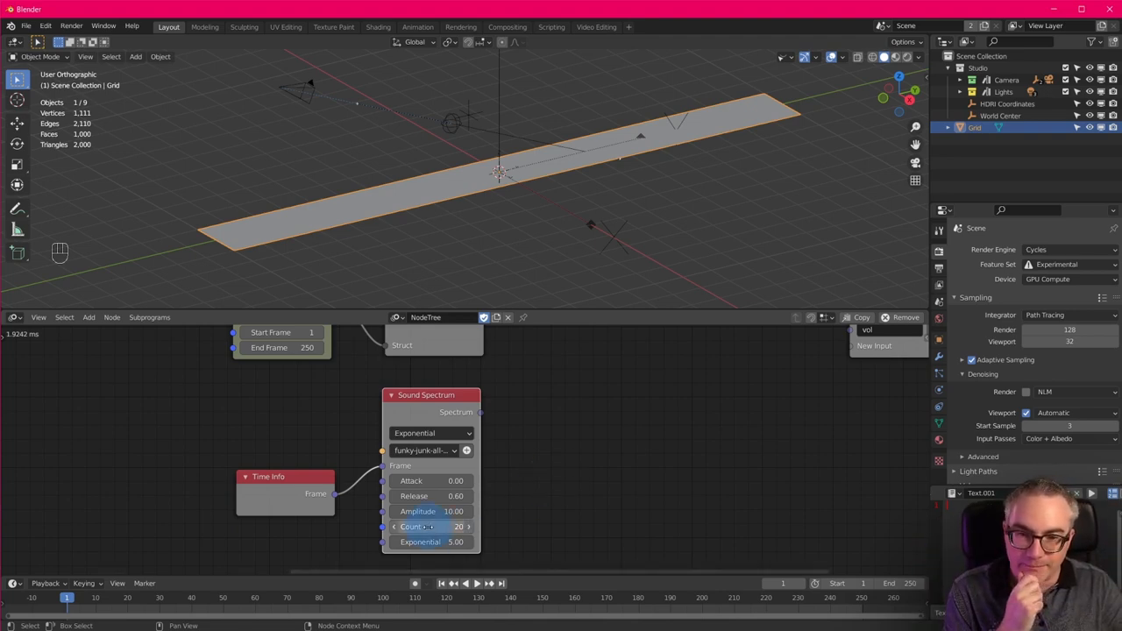
# Set the Sound Spectrum Count to 11 and select the grid's 11 edge vertices in Edit Mode
pyautogui.click(431, 527)
pyautogui.write('11')
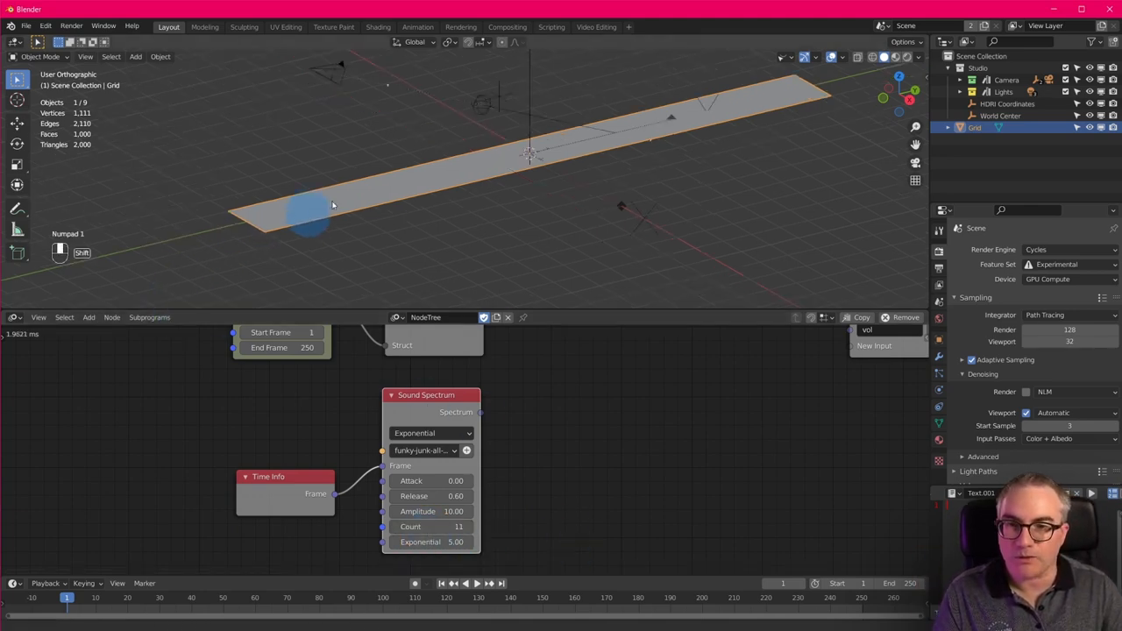
pyautogui.press('Tab')
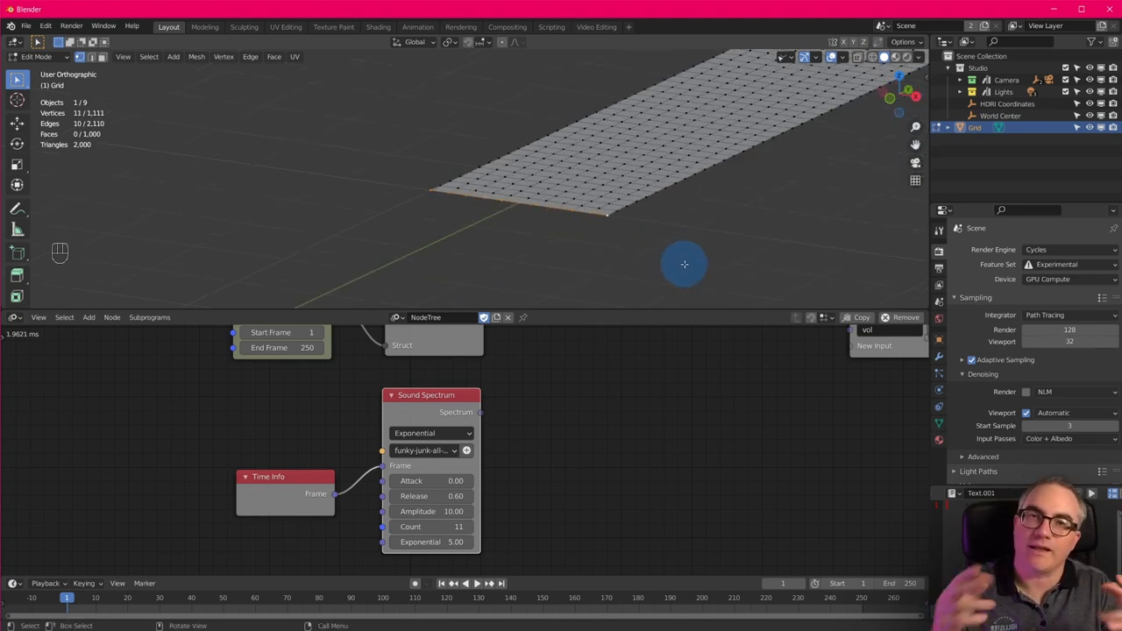
pyautogui.click(431, 542)
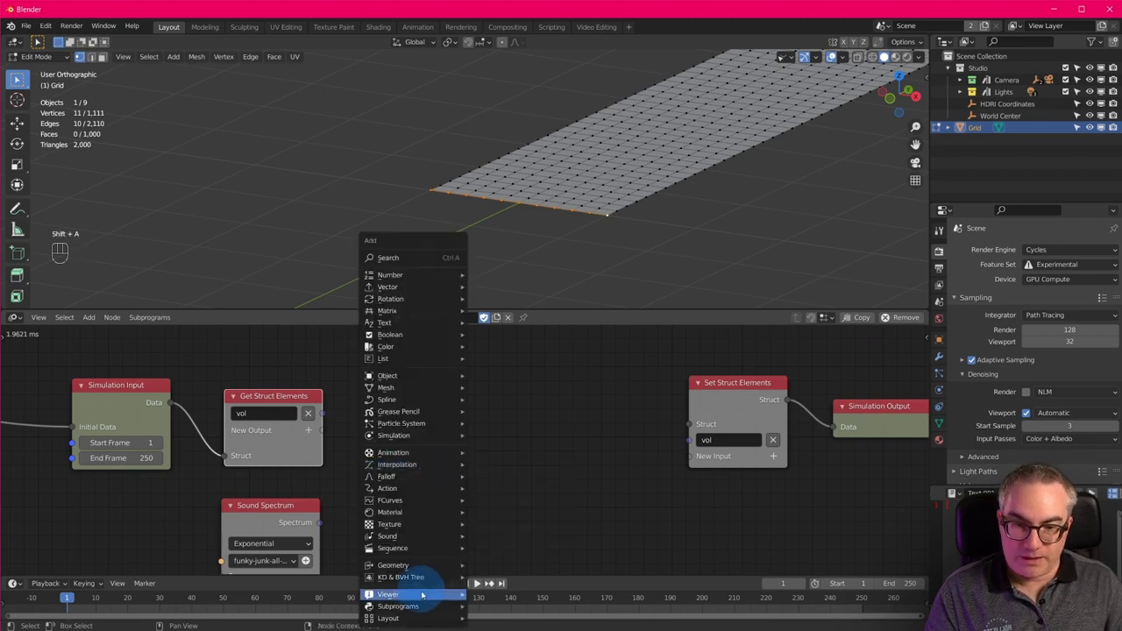
# Inspect the Sound Spectrum's eleven values with a Viewer node, then remove the Viewer
pyautogui.click(389, 593)
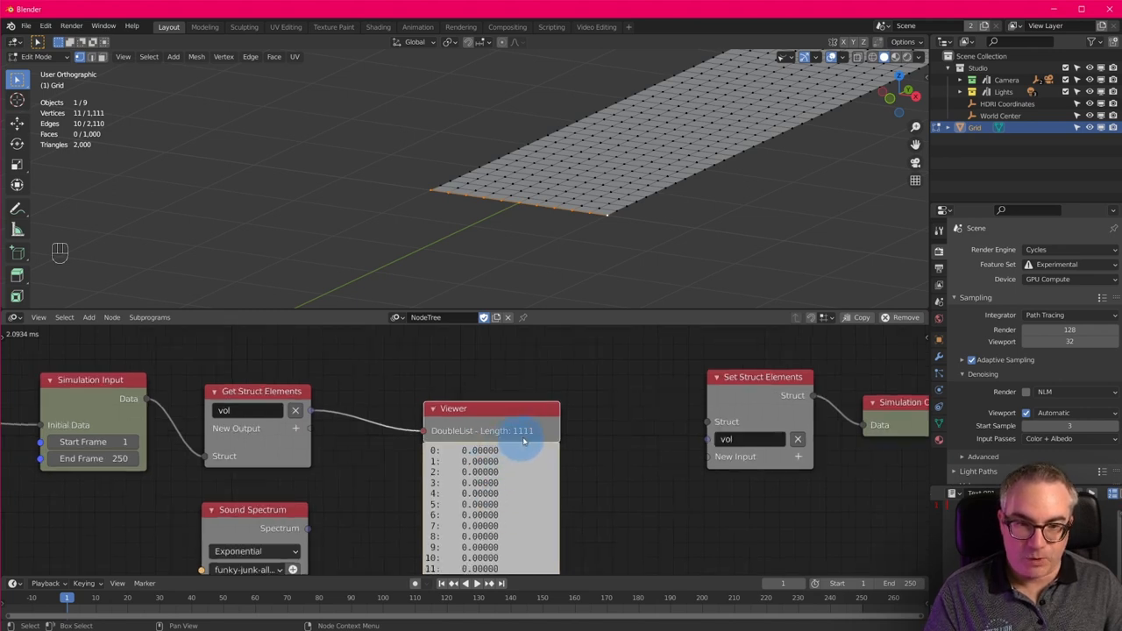
pyautogui.moveTo(479, 401)
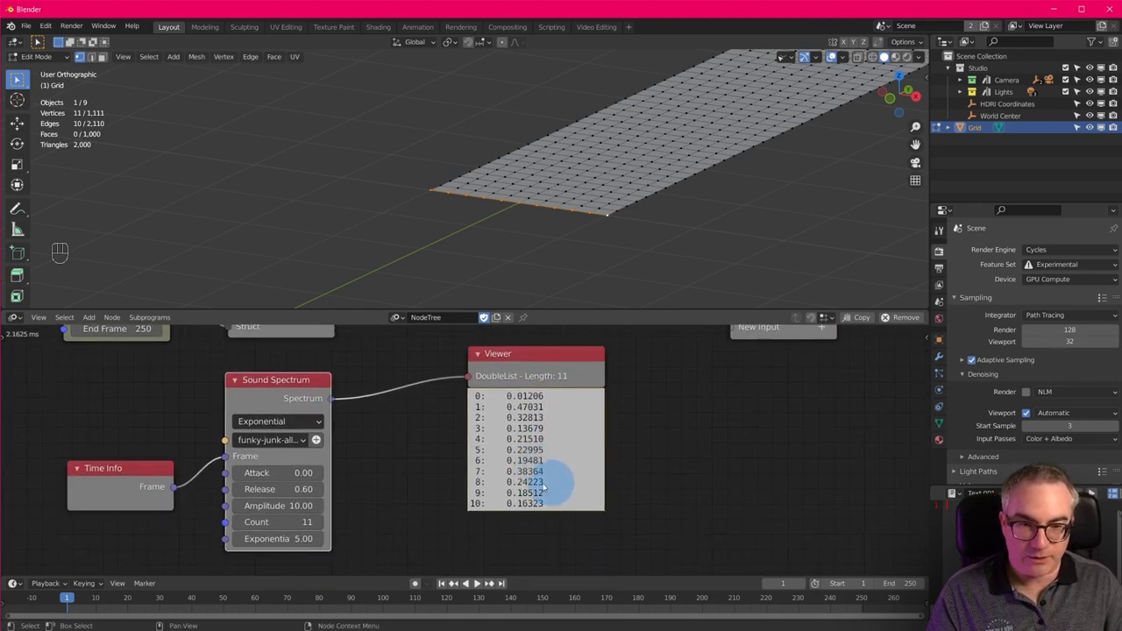
pyautogui.press('Space')
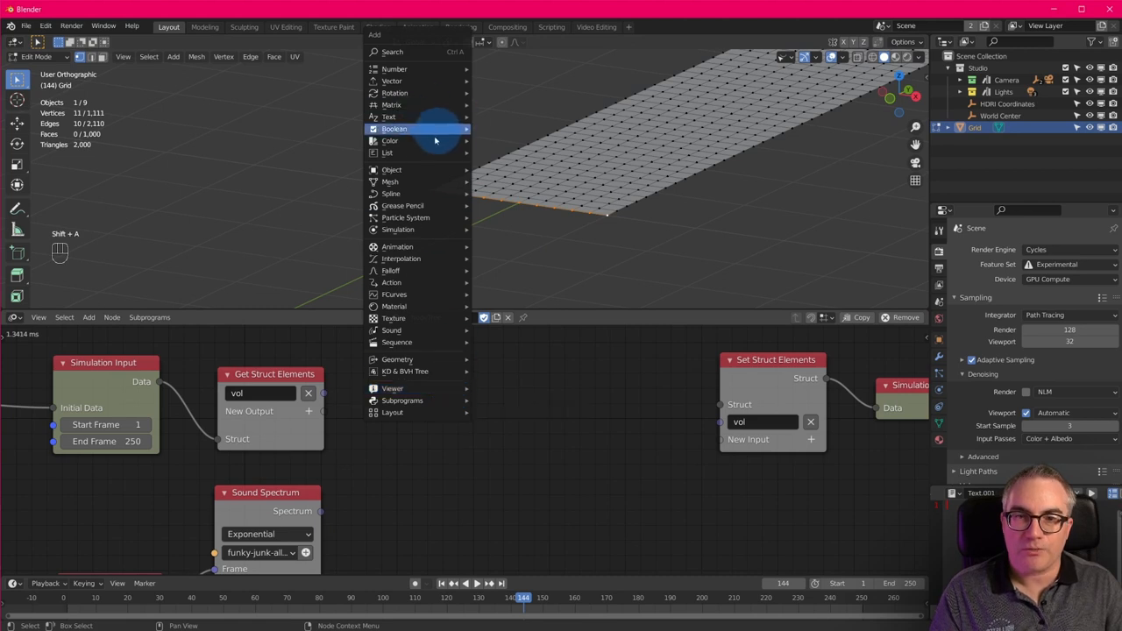
pyautogui.moveTo(387, 152)
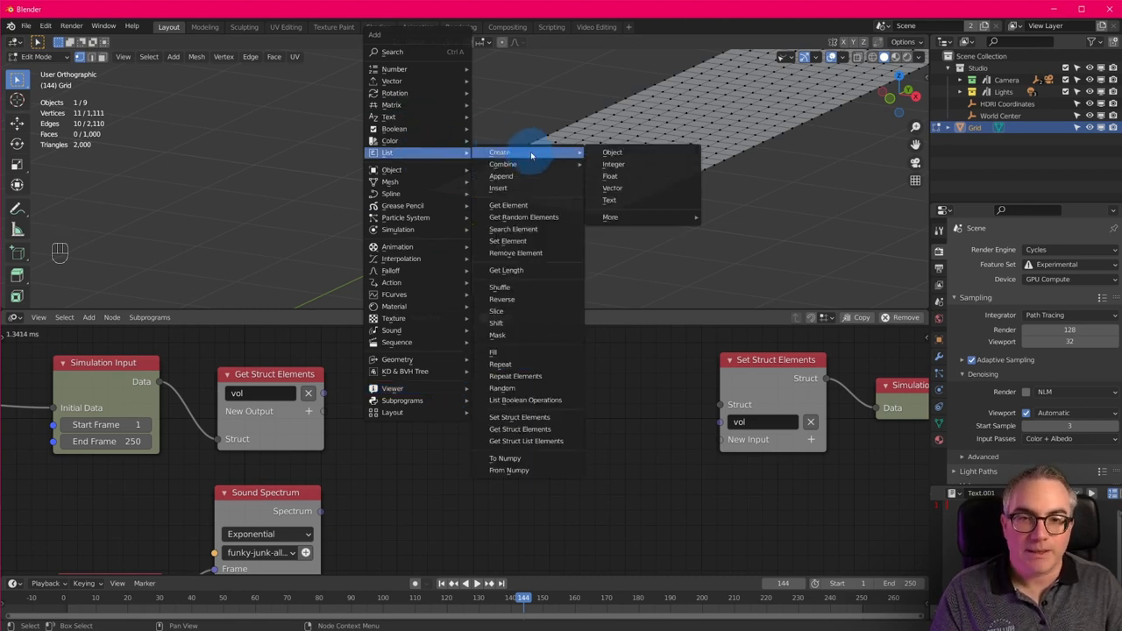
pyautogui.moveTo(534, 311)
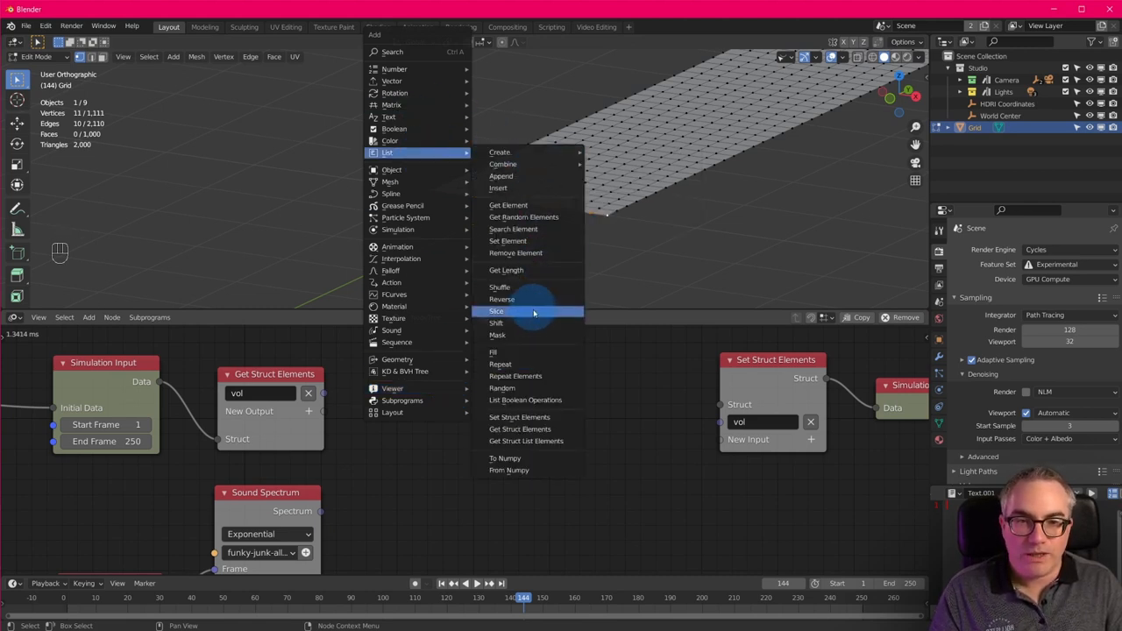
# Add a Slice List node on the vol list with End disabled and Start set to 11
pyautogui.click(496, 311)
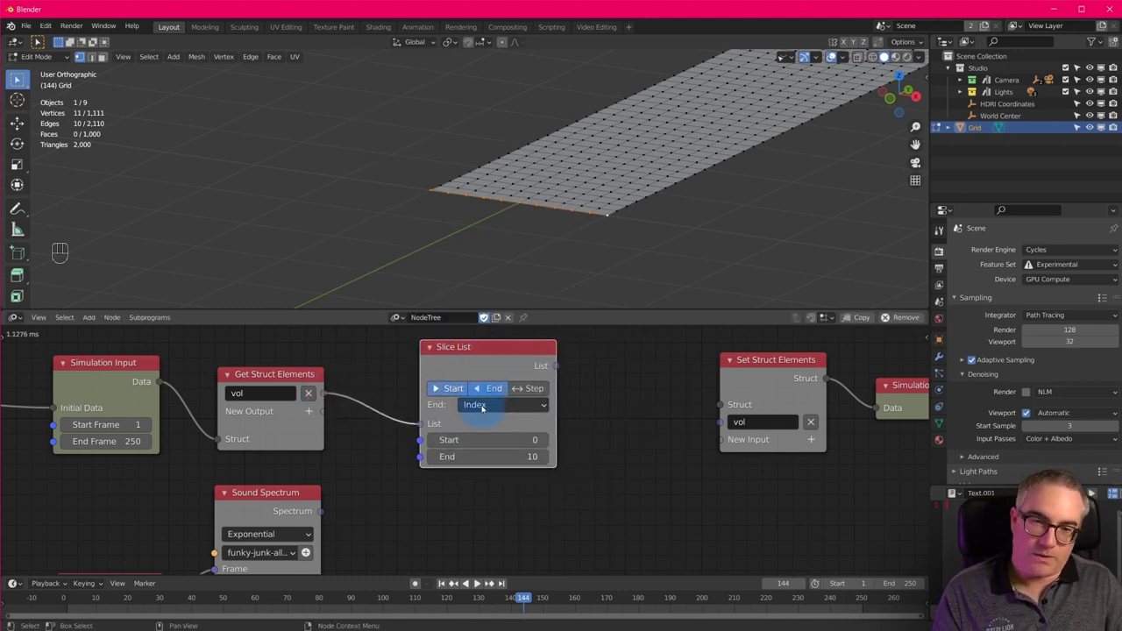
pyautogui.click(486, 439)
pyautogui.write('11')
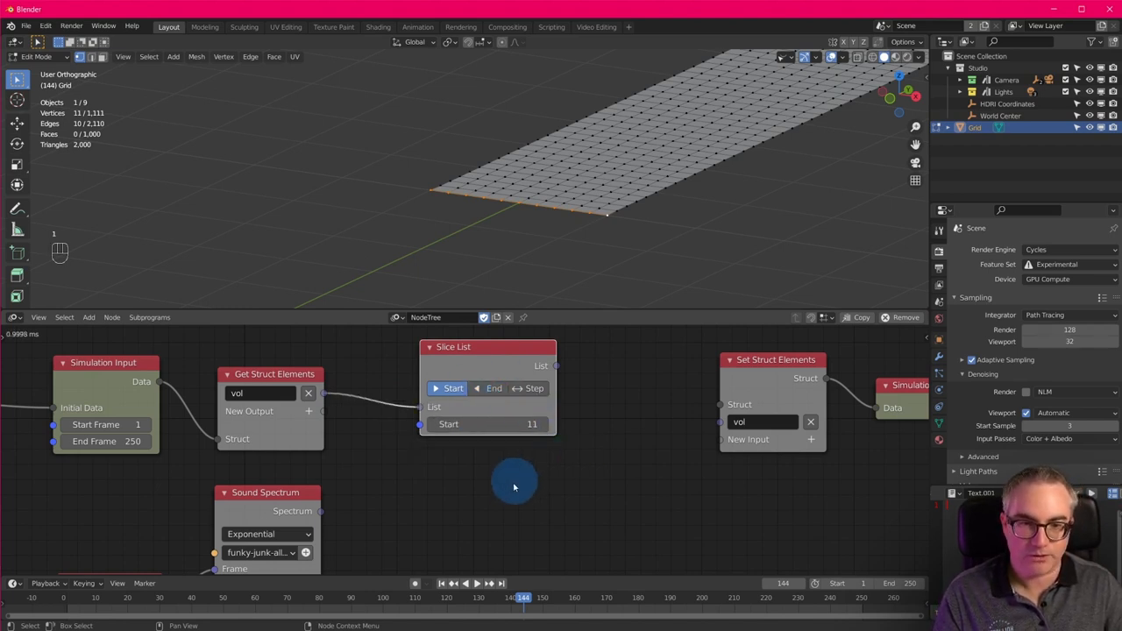
pyautogui.moveTo(510, 495)
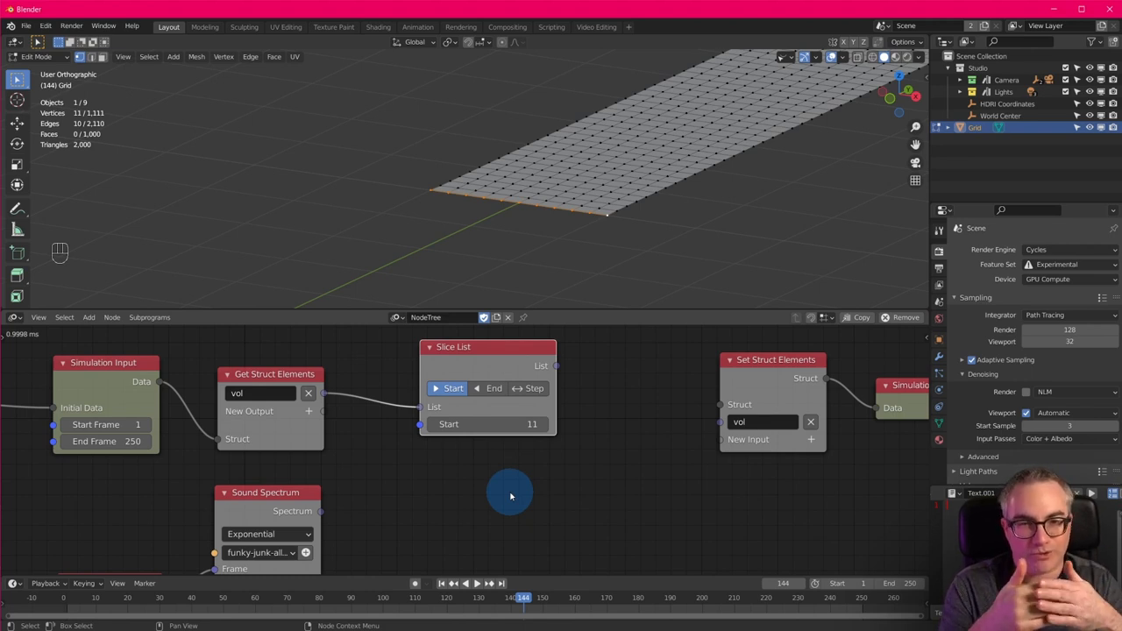
pyautogui.moveTo(491, 328)
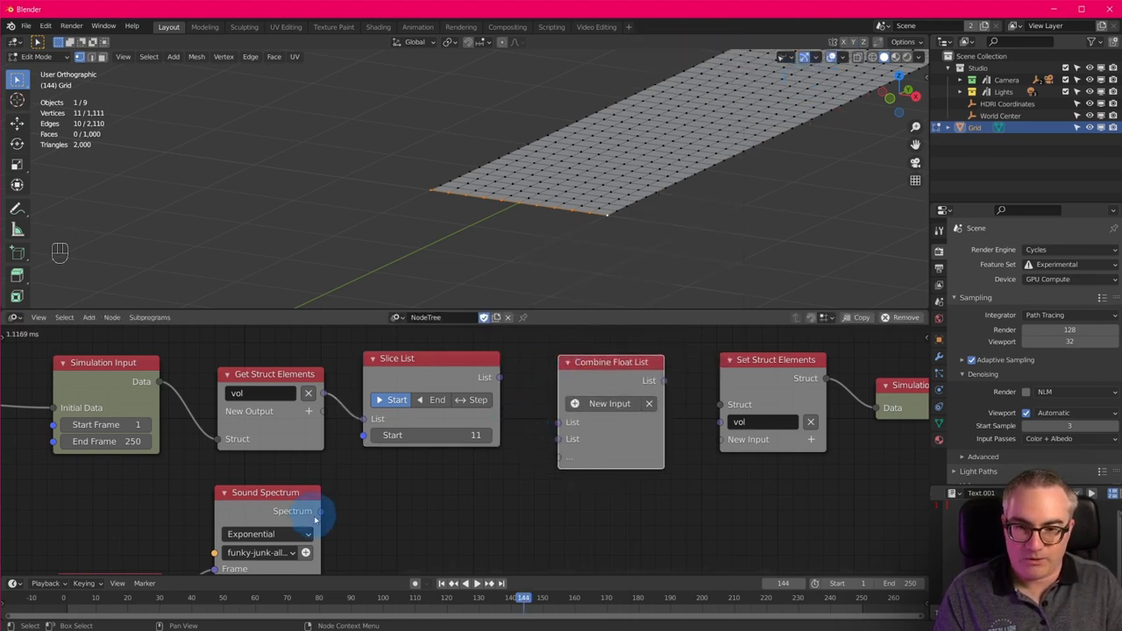
pyautogui.moveTo(315, 511); pyautogui.dragTo(572, 438)
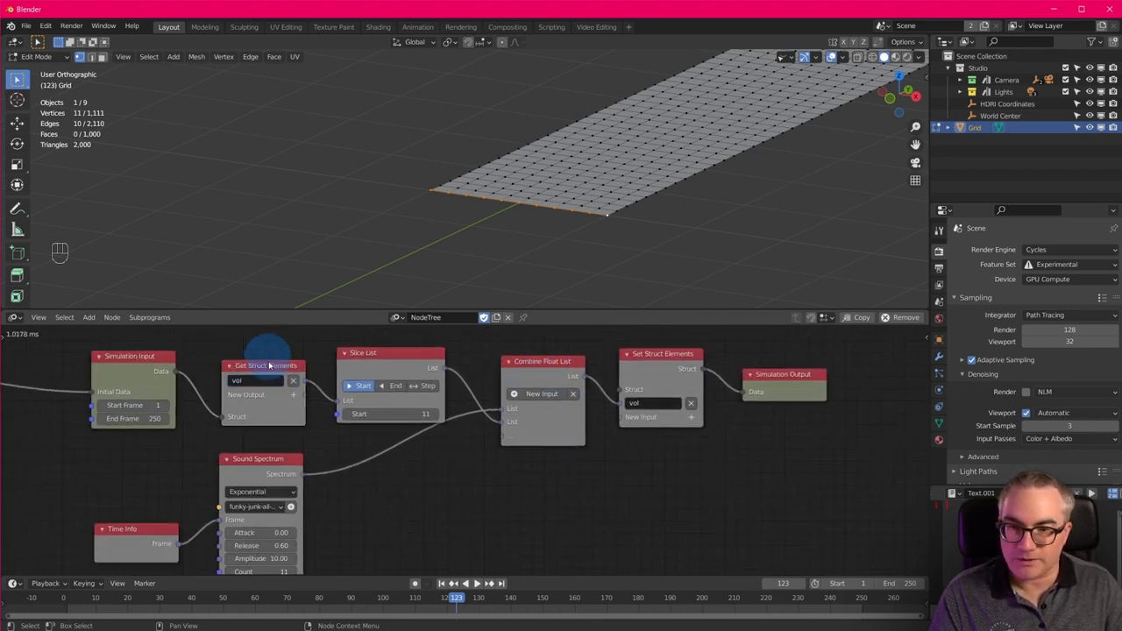
# Pan the node tree down to free space above the simulation nodes
pyautogui.moveTo(782, 374); pyautogui.dragTo(844, 383)
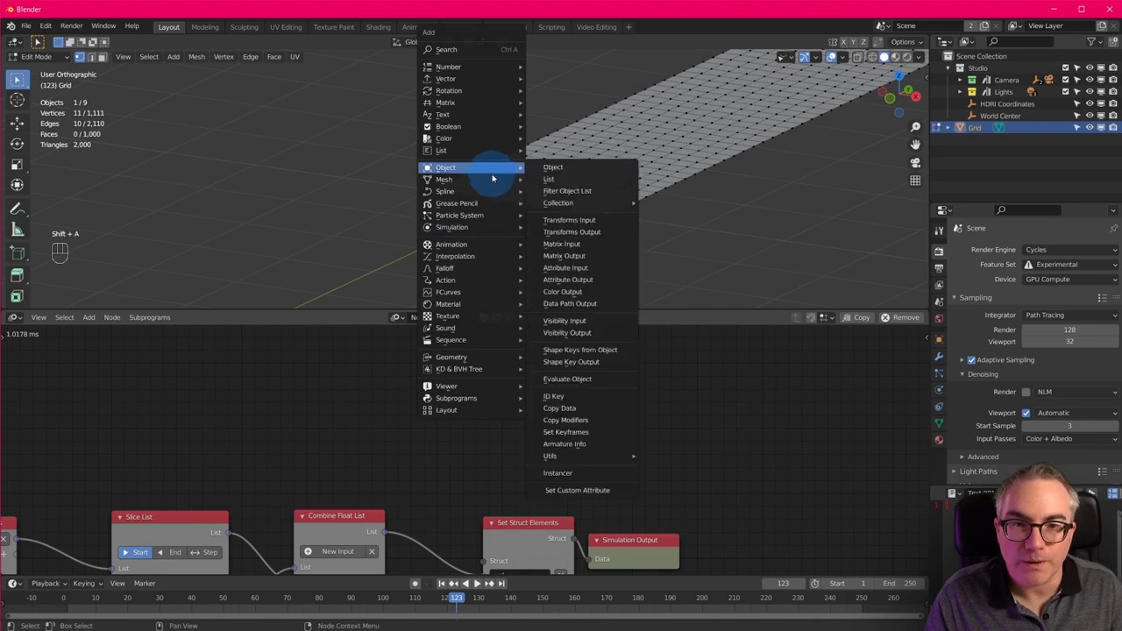
# Add a Mesh Object Output creating a new Target object and a Combine Mesh node feeding it
pyautogui.click(552, 166)
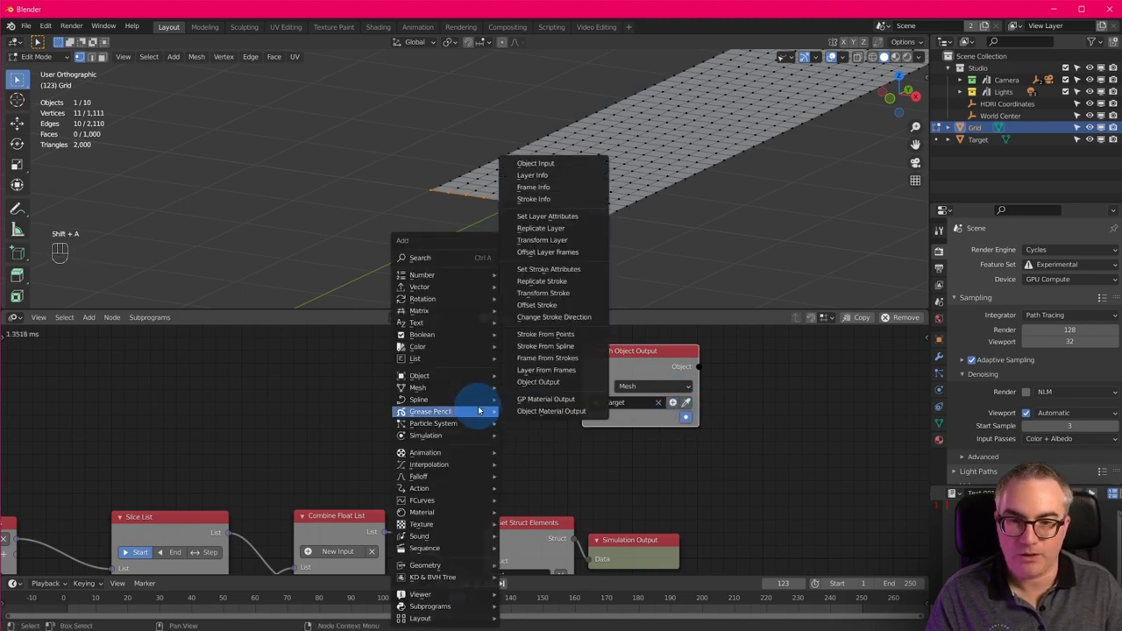
pyautogui.moveTo(417, 388)
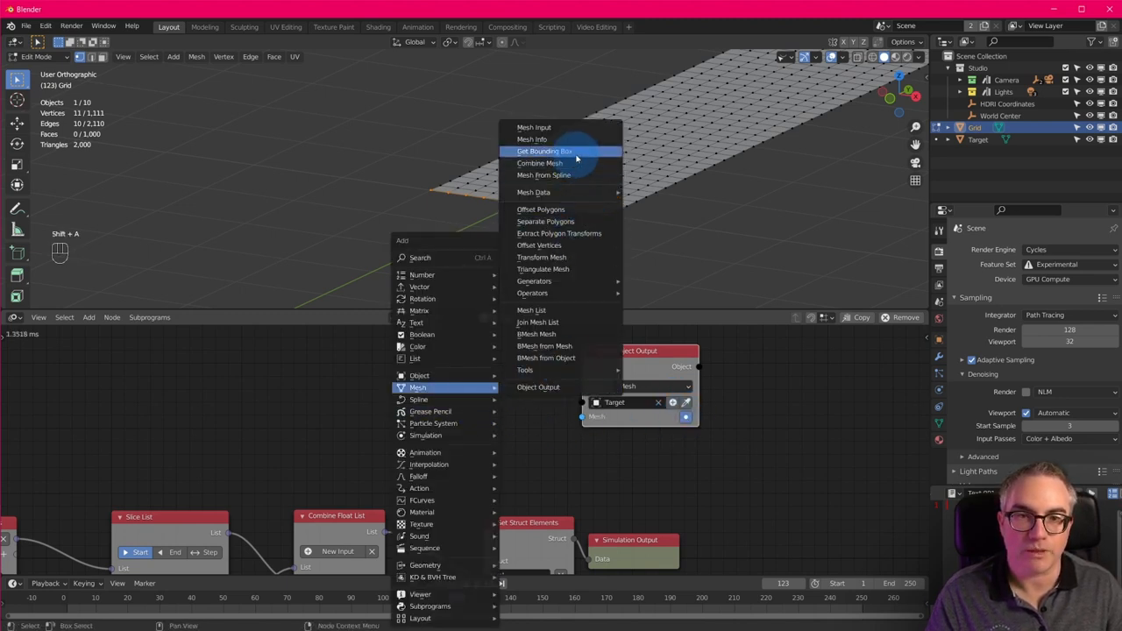
pyautogui.click(539, 163)
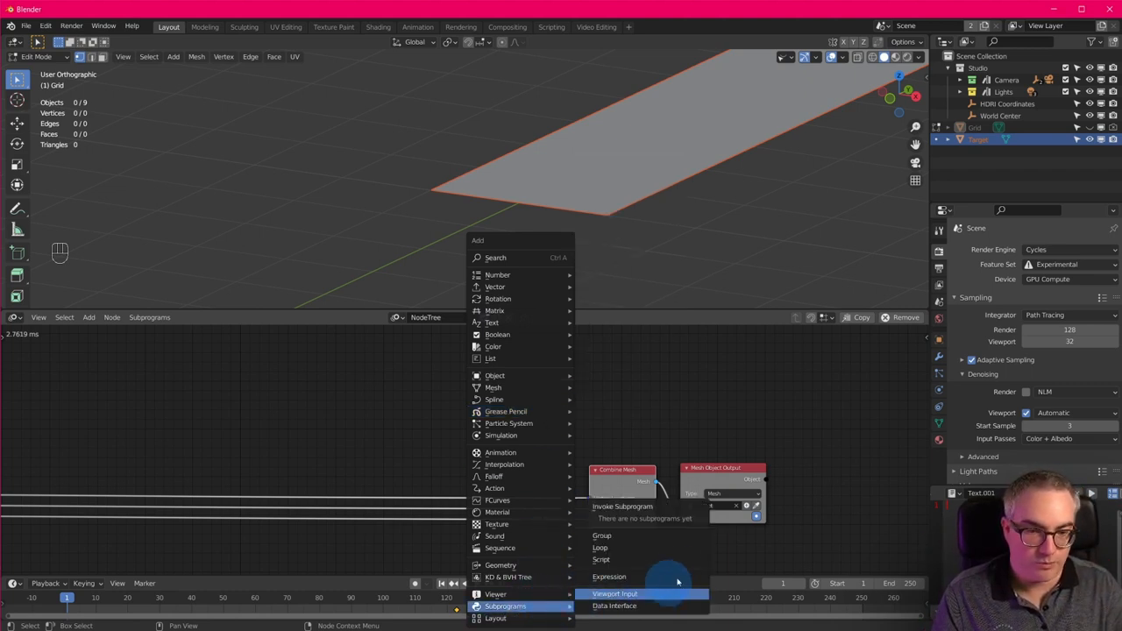
# Add a My Loop subprogram with a Vector List iterator and a Float List parameter
pyautogui.click(599, 548)
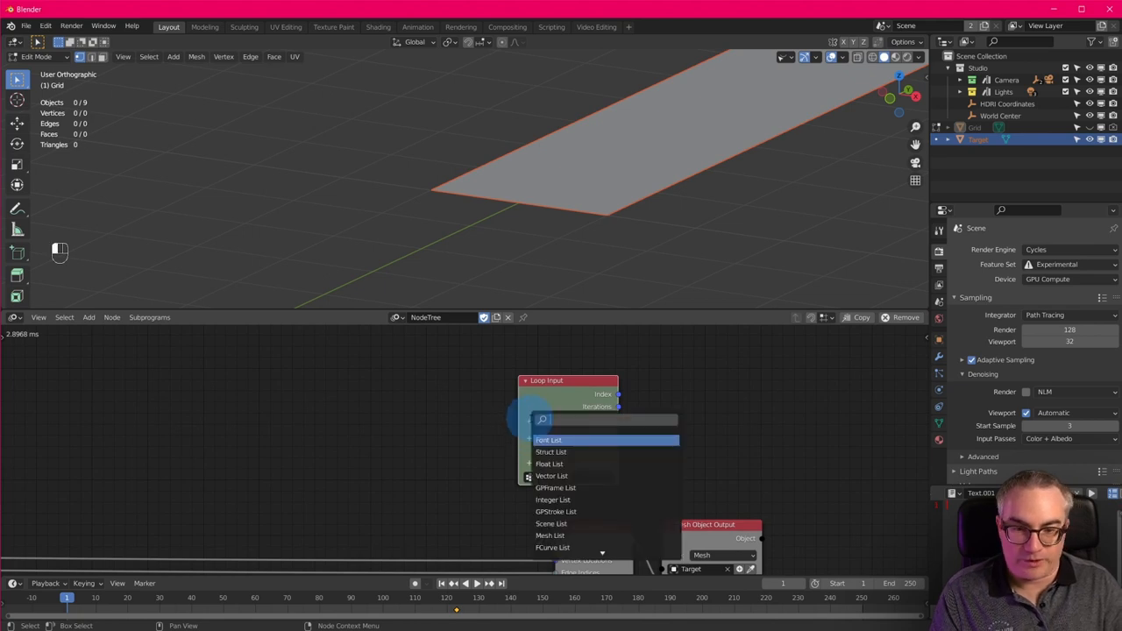
pyautogui.click(552, 476)
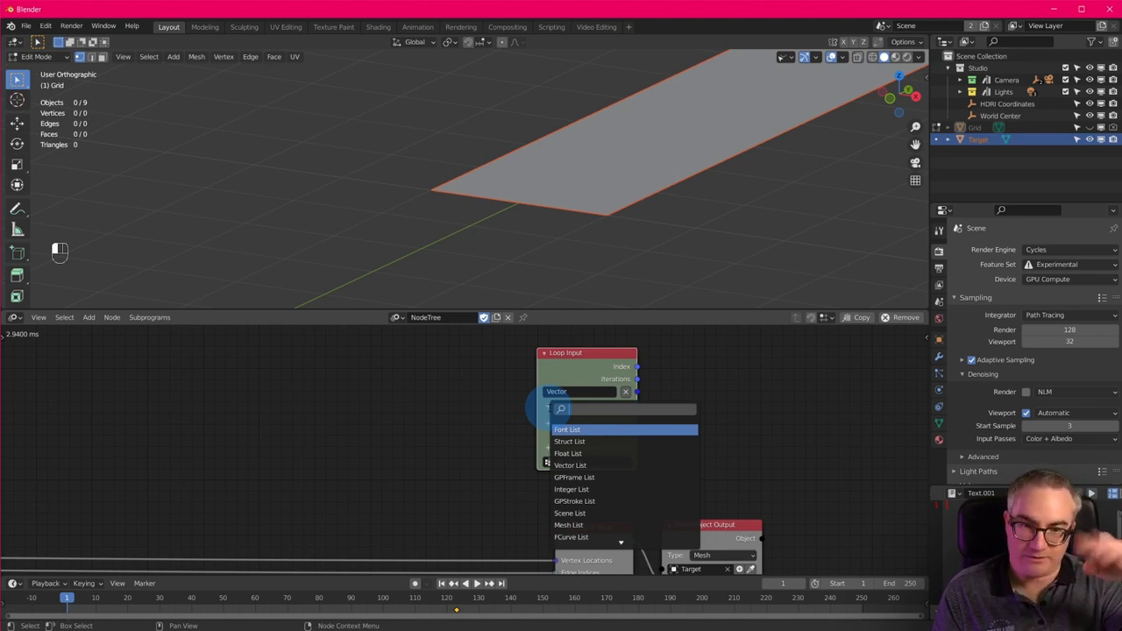
pyautogui.write('float')
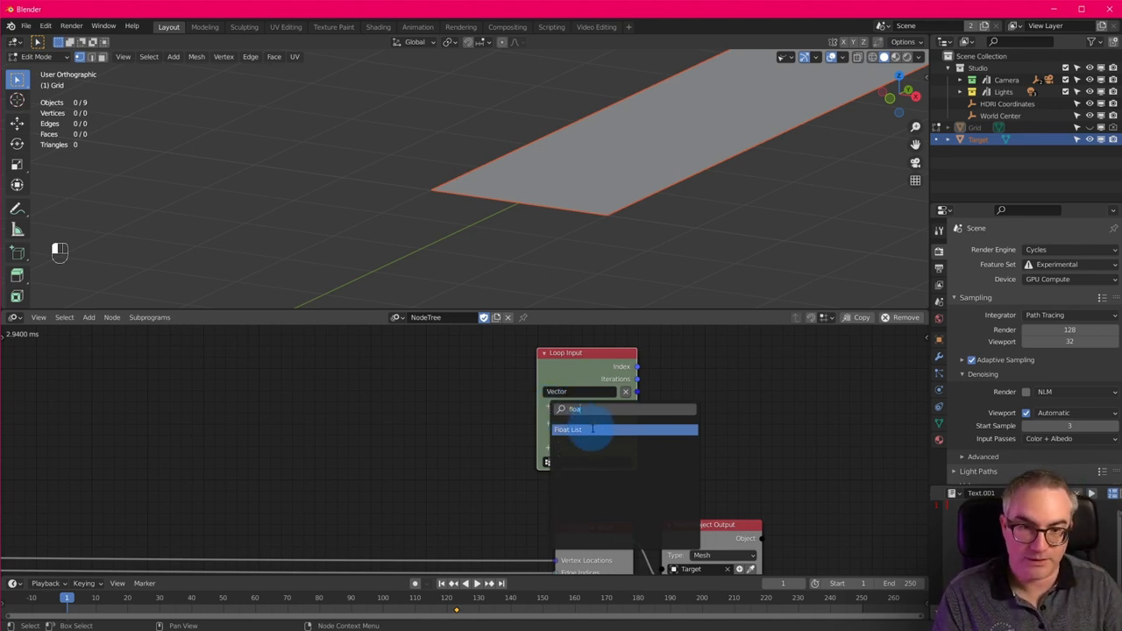
pyautogui.click(572, 429)
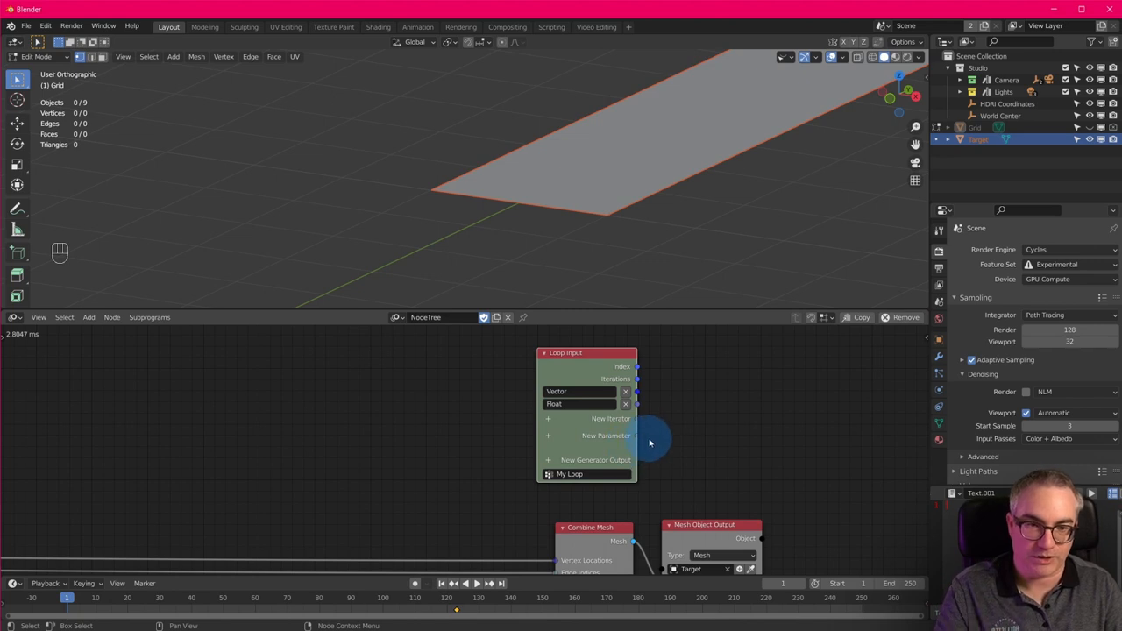
pyautogui.moveTo(649, 443); pyautogui.dragTo(541, 399)
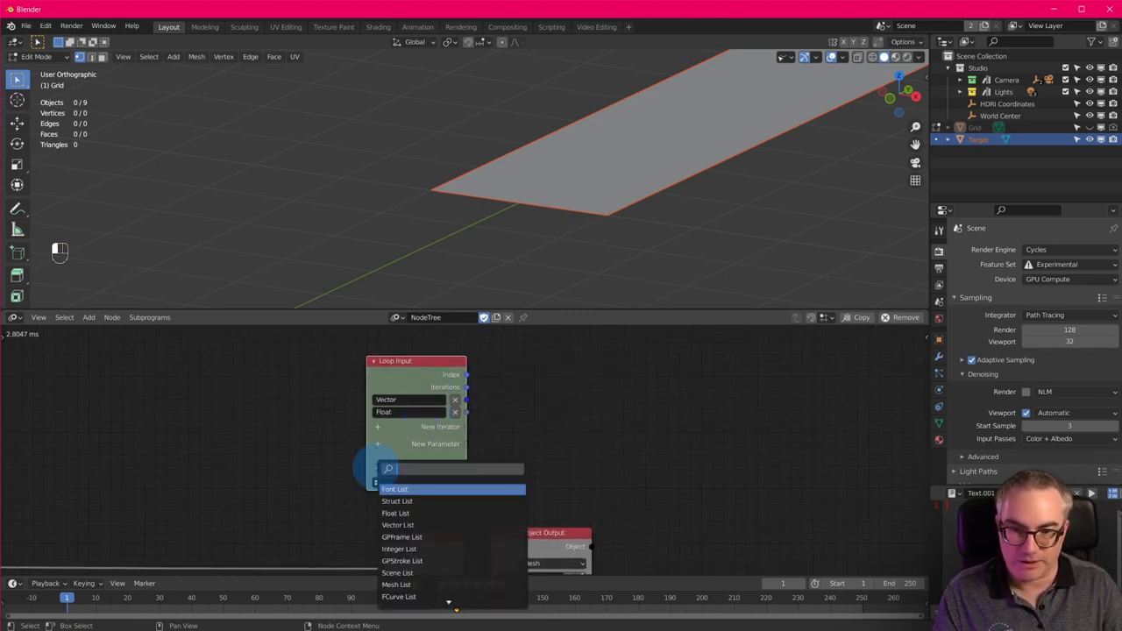
# Add a Vector List generator output and connect the loop's vector into it
pyautogui.write('vec')
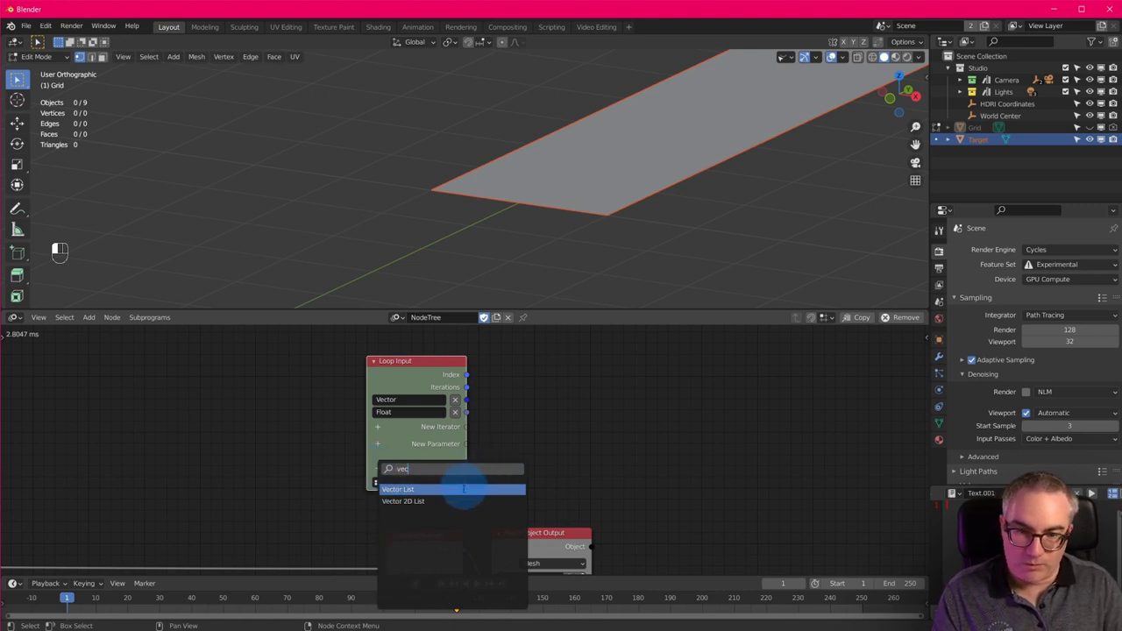
pyautogui.click(398, 489)
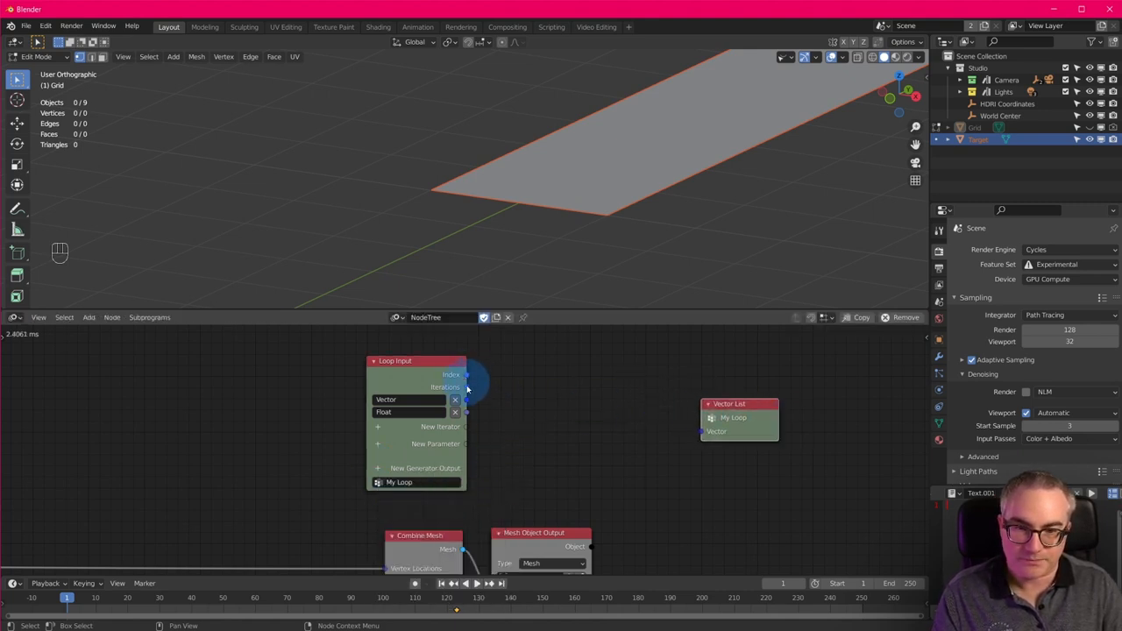
pyautogui.moveTo(467, 399); pyautogui.dragTo(710, 404)
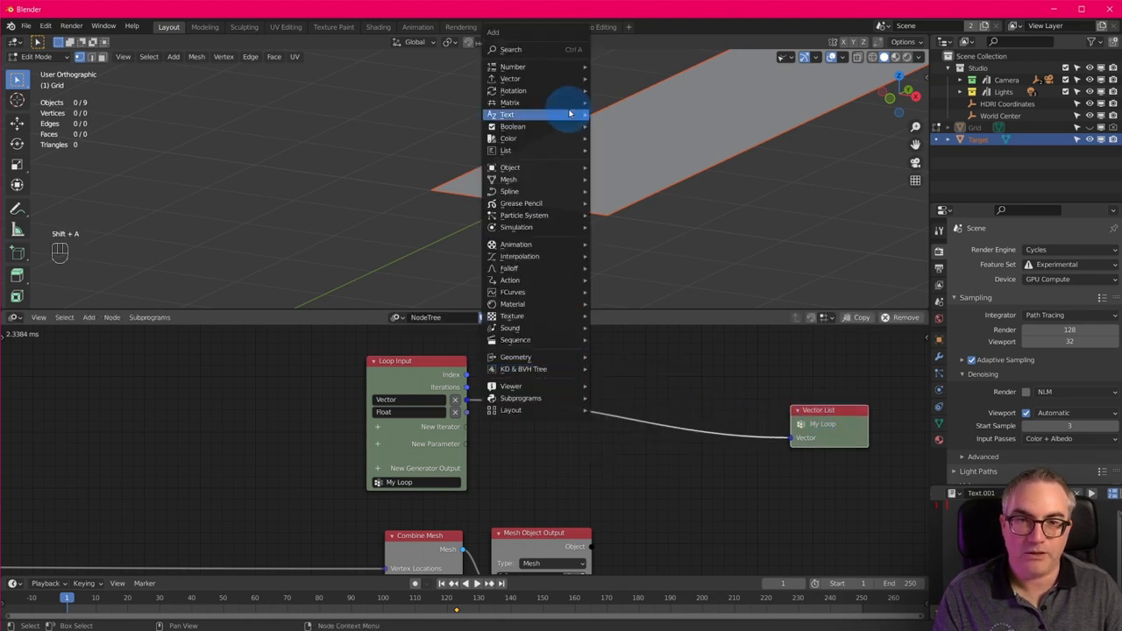
pyautogui.moveTo(512, 79)
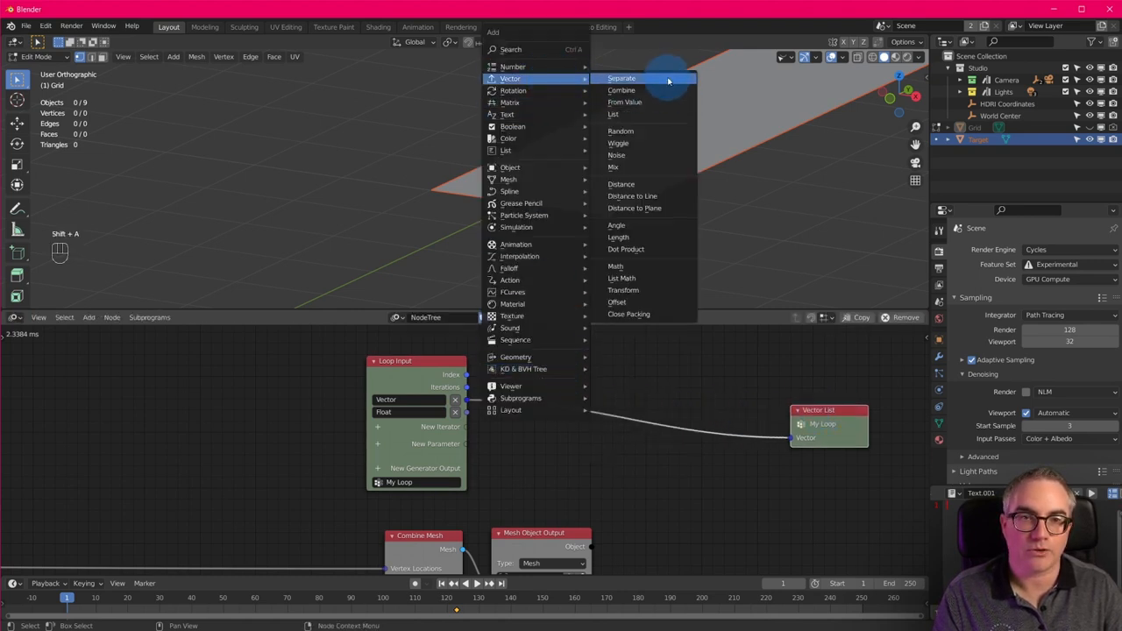
# Add a Separate Vector node to split the loop's vector into components
pyautogui.click(621, 78)
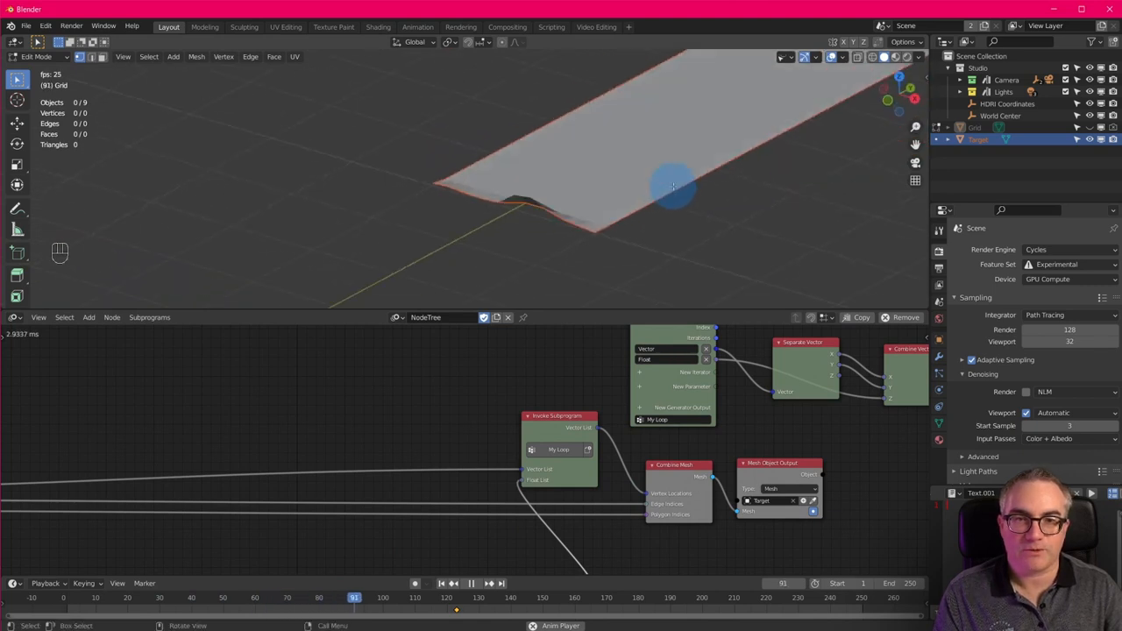
# Switch viewport shading Color so Target shows coloured faces, and orbit around it
pyautogui.click(909, 56)
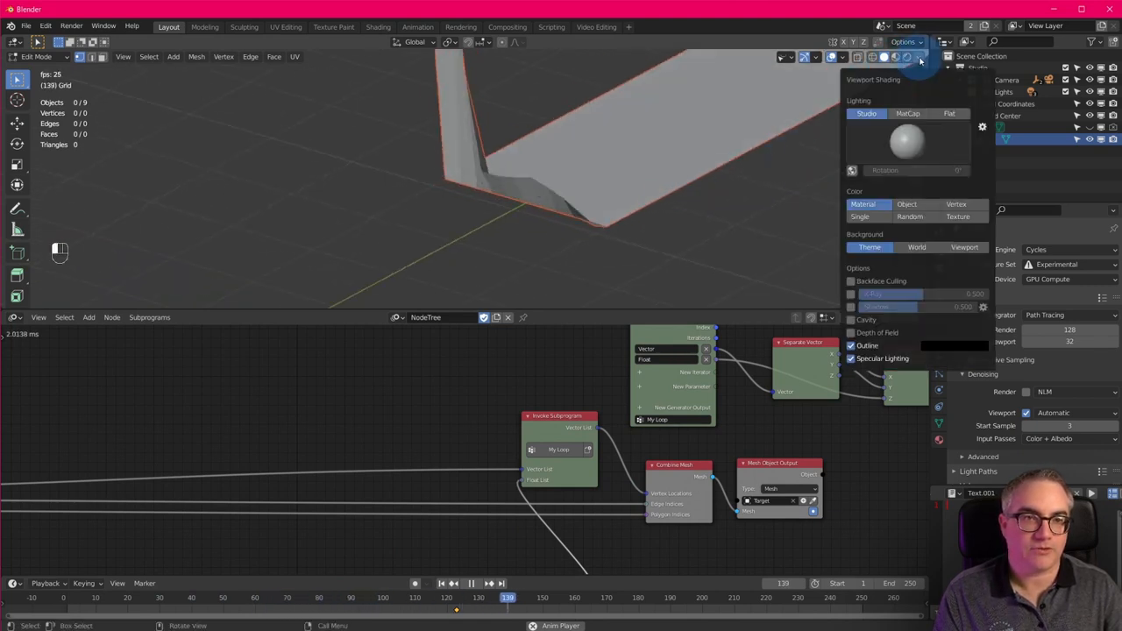
pyautogui.click(907, 113)
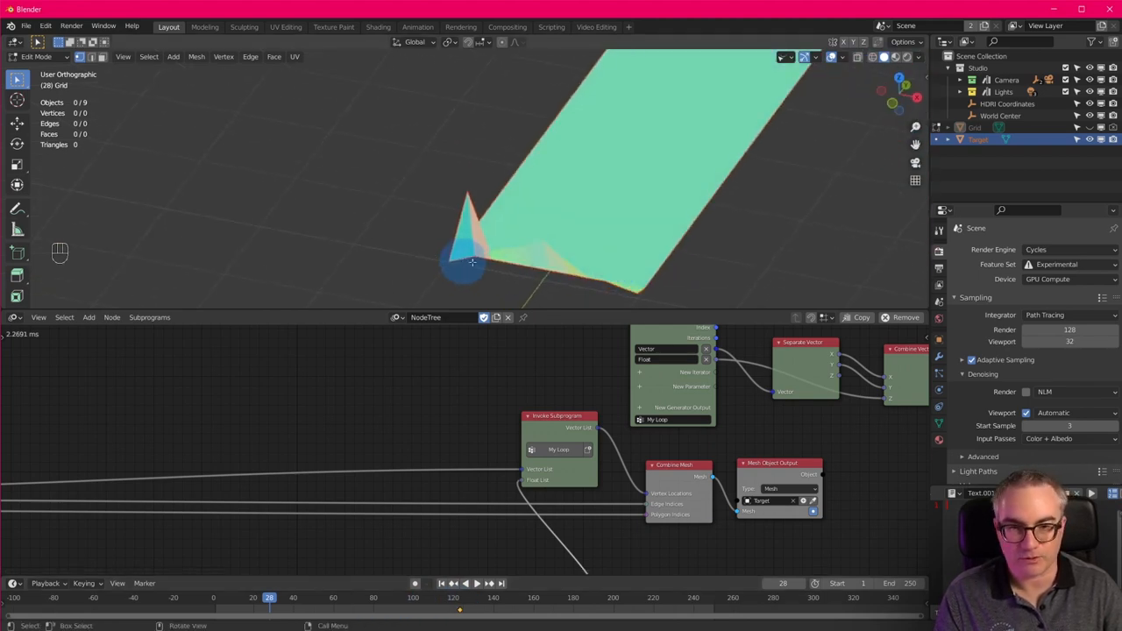
pyautogui.moveTo(474, 263); pyautogui.dragTo(574, 254)
pyautogui.write('1000')
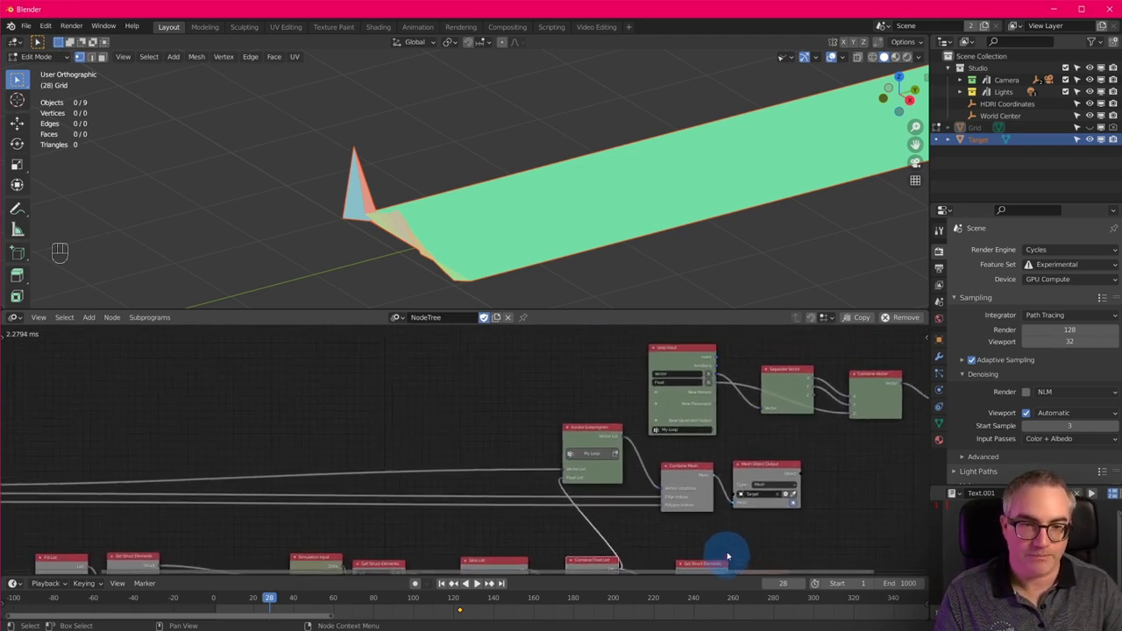
# Pan the node editor to the Simulation Input, Slice List and Sound Spectrum chain
pyautogui.moveTo(727, 552); pyautogui.dragTo(636, 493)
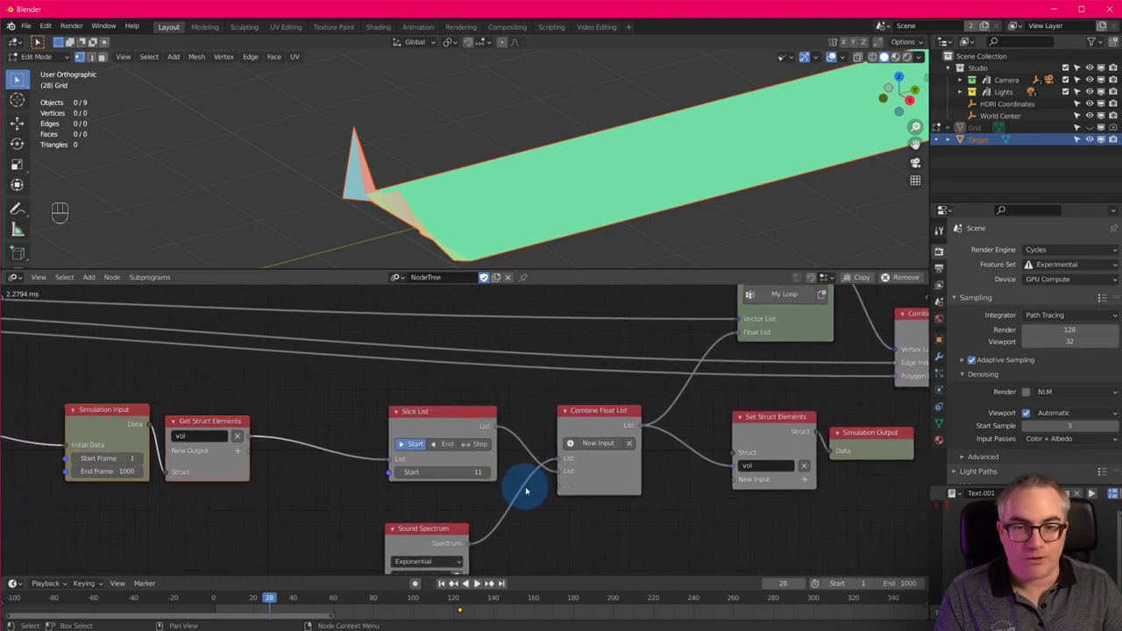
pyautogui.moveTo(508, 493)
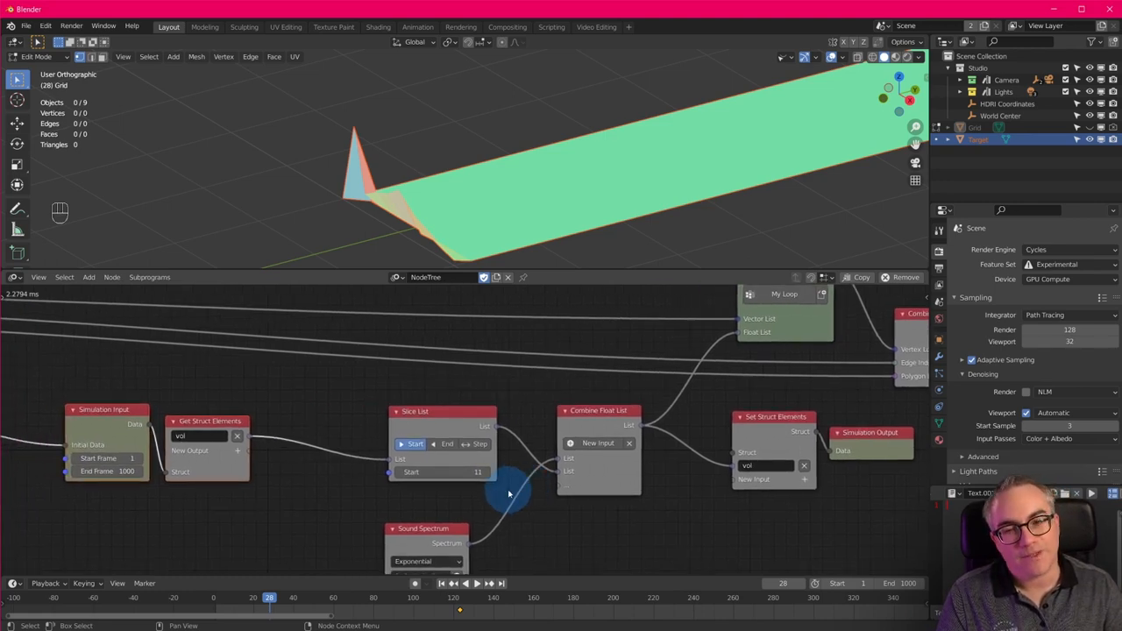
pyautogui.moveTo(300, 410)
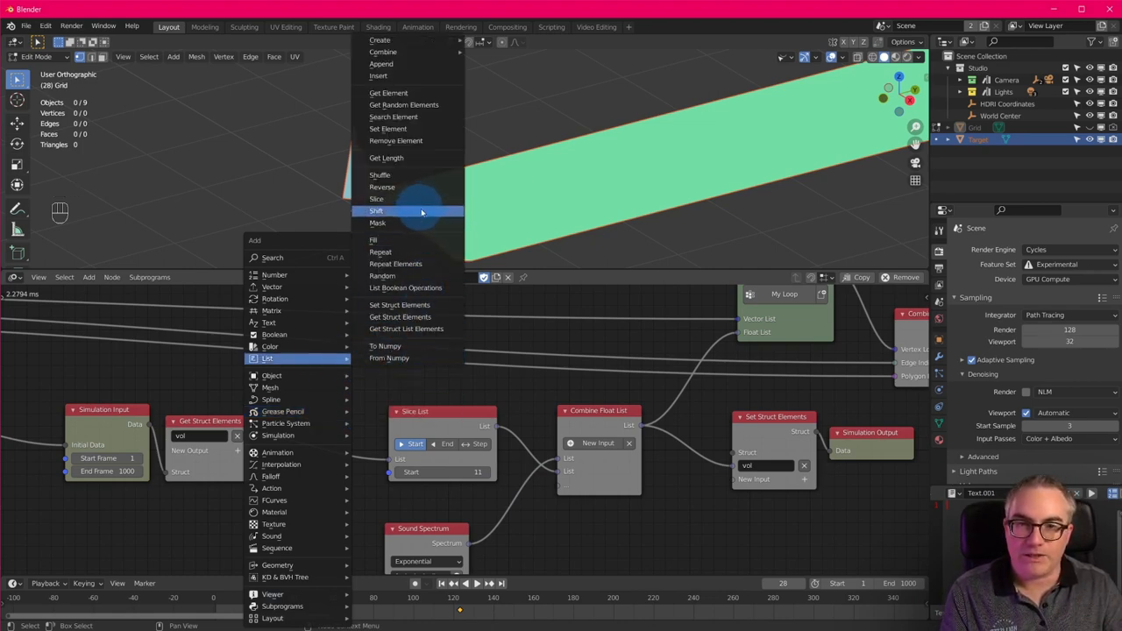
# Insert a Shift List node with Amount 11 between Get Struct Elements and Slice List
pyautogui.click(375, 210)
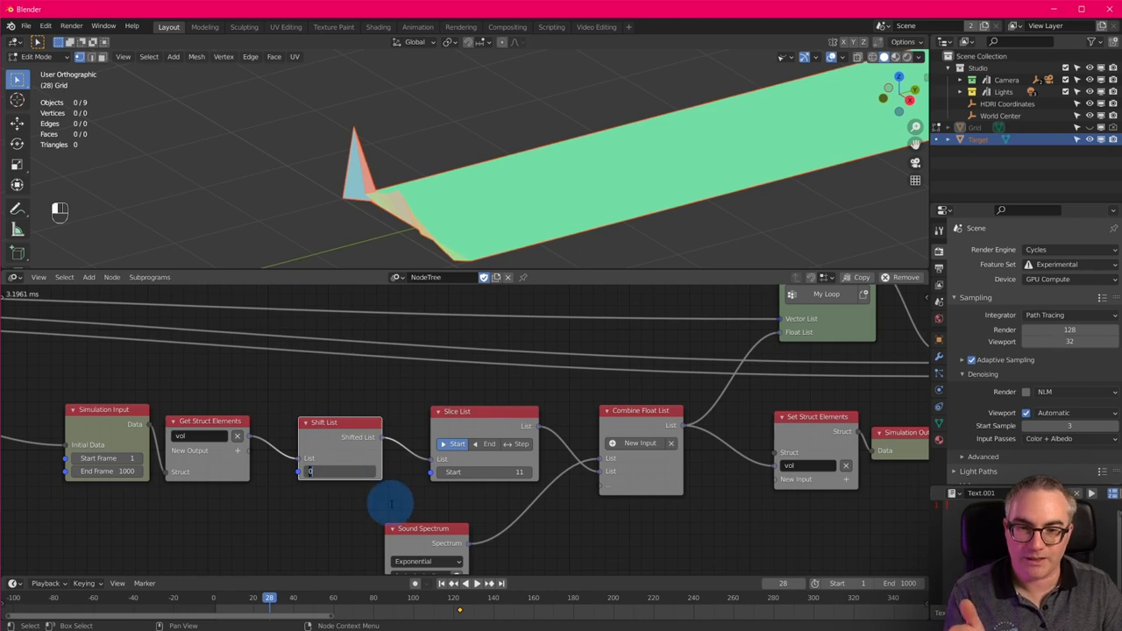
pyautogui.write('11')
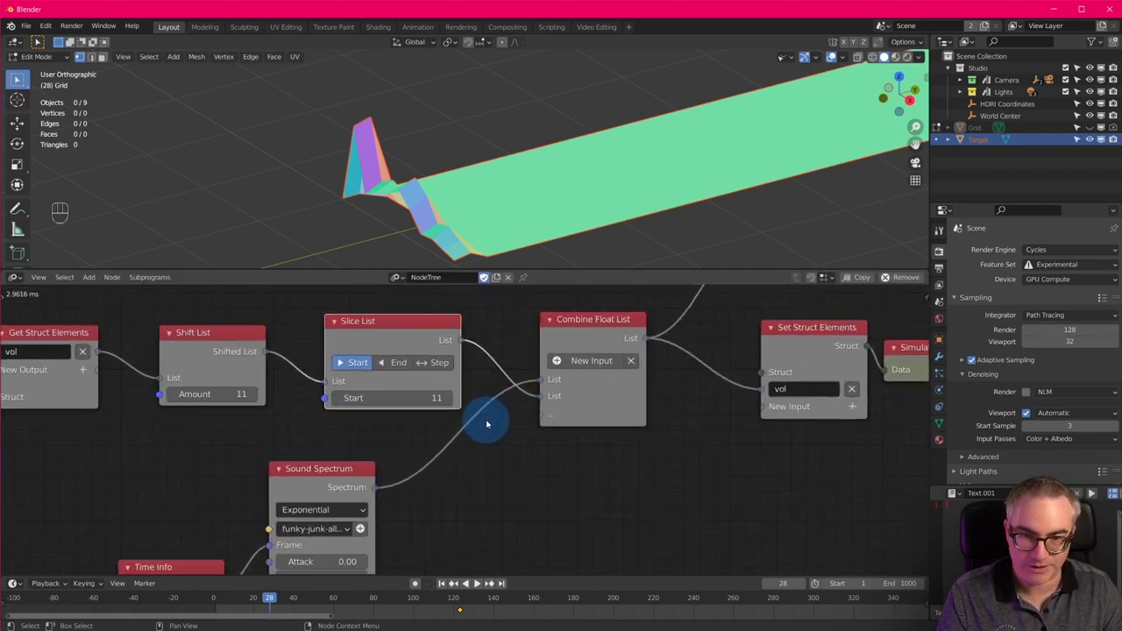
pyautogui.moveTo(318, 468); pyautogui.dragTo(419, 439)
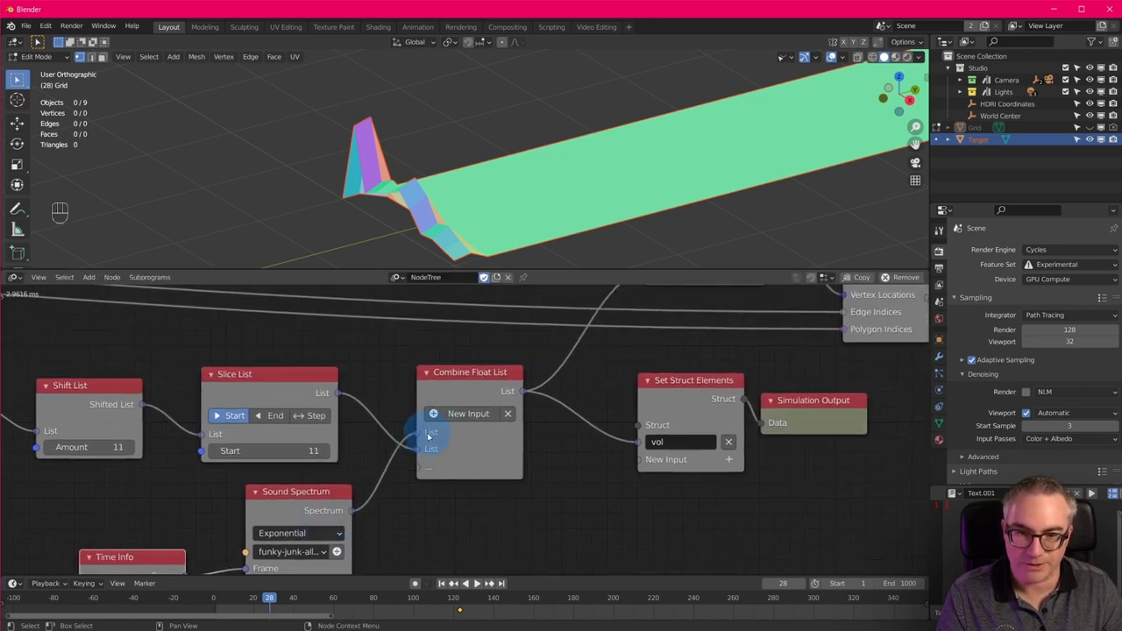
pyautogui.moveTo(377, 448)
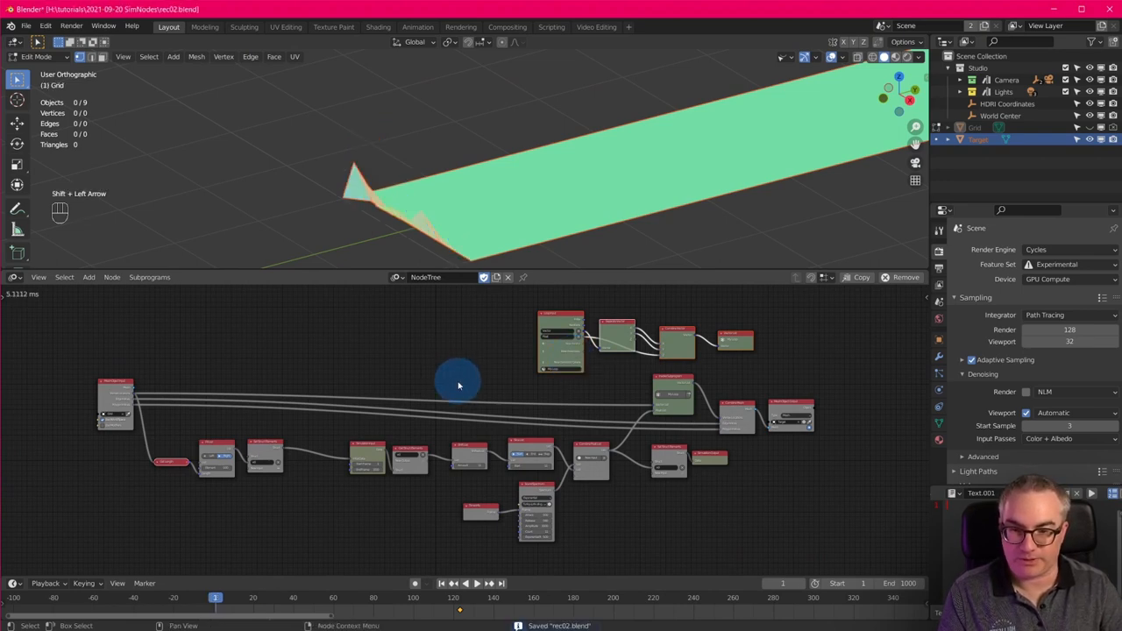
# Play the simulation from the start so the spiky landscape rebuilds its rows of peaks
pyautogui.press('Space')
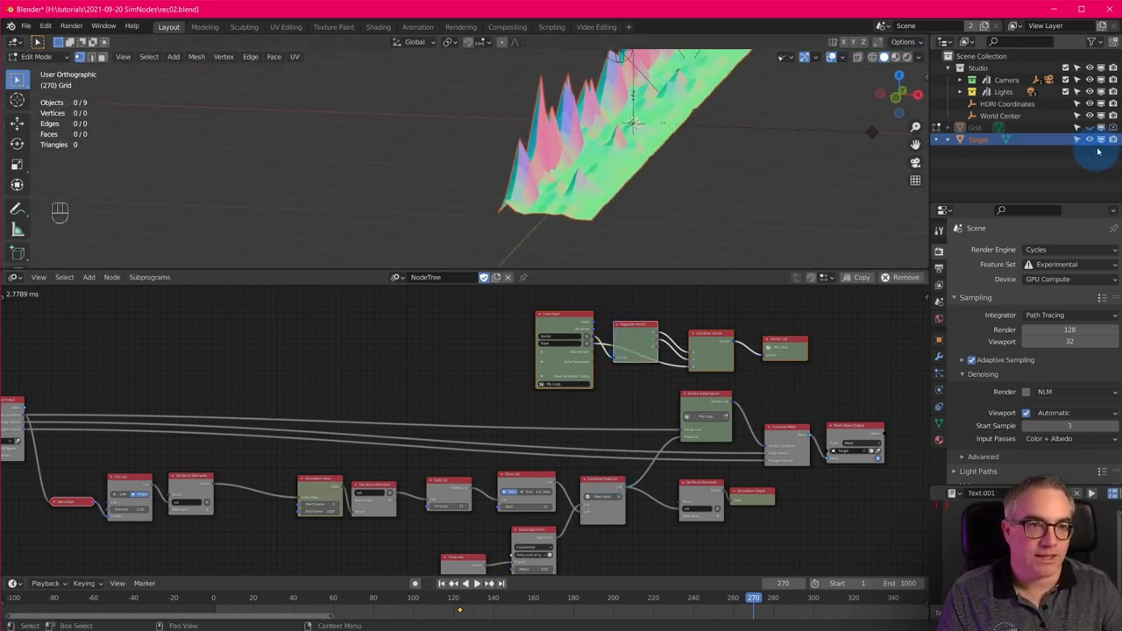
# Move the Grid's vertices along X so one edge sits on the centre line, then leave Edit Mode
pyautogui.click(976, 128)
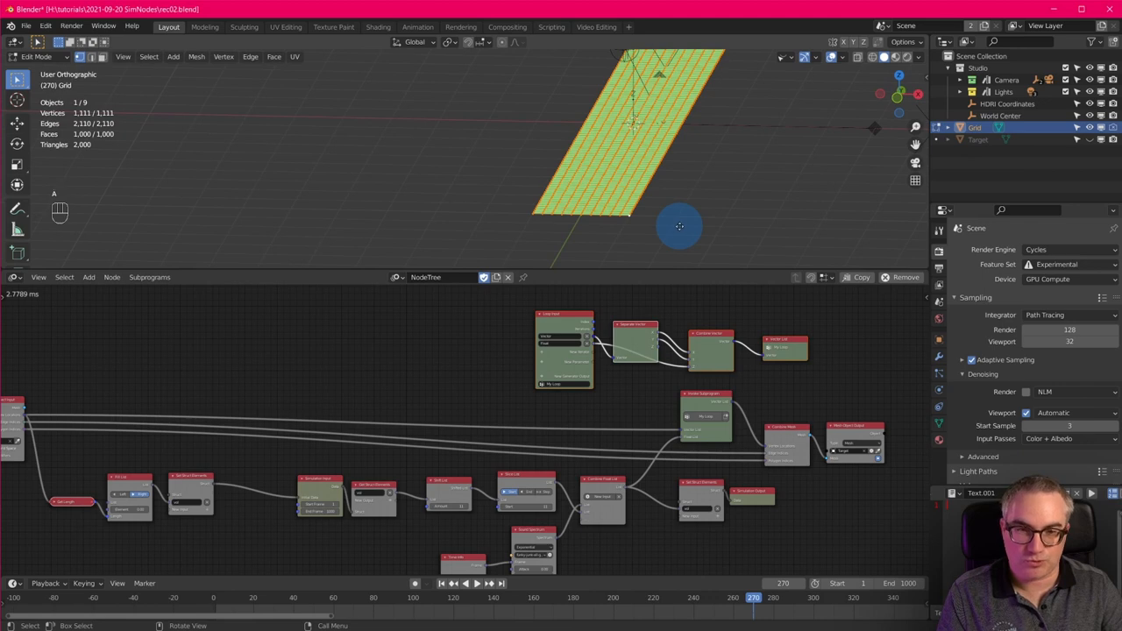
pyautogui.press('g')
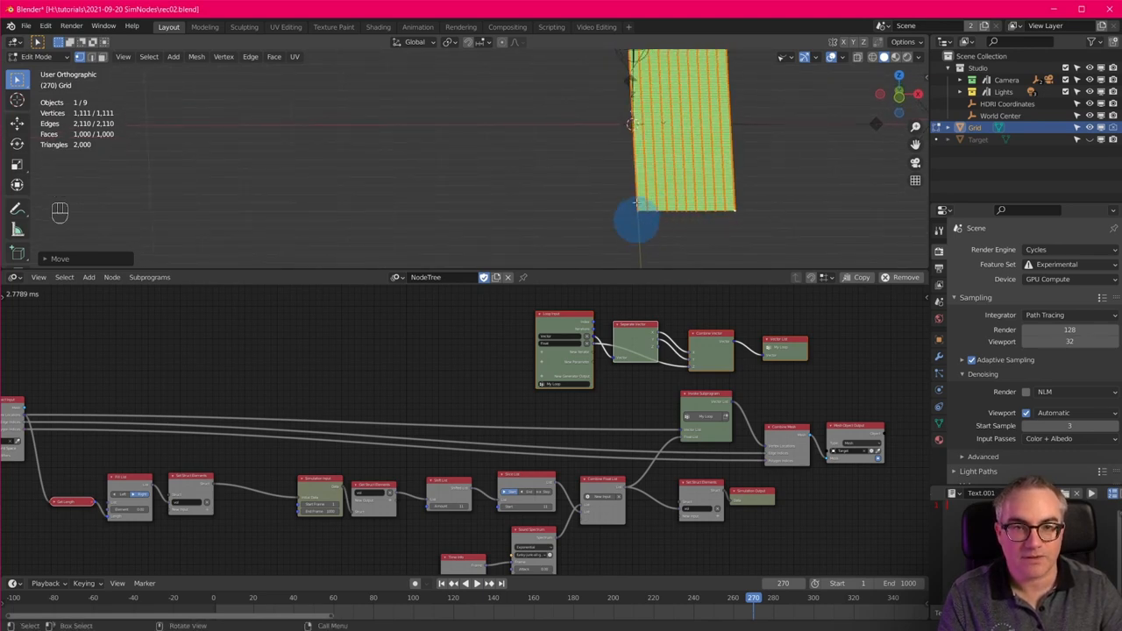
pyautogui.press('Tab')
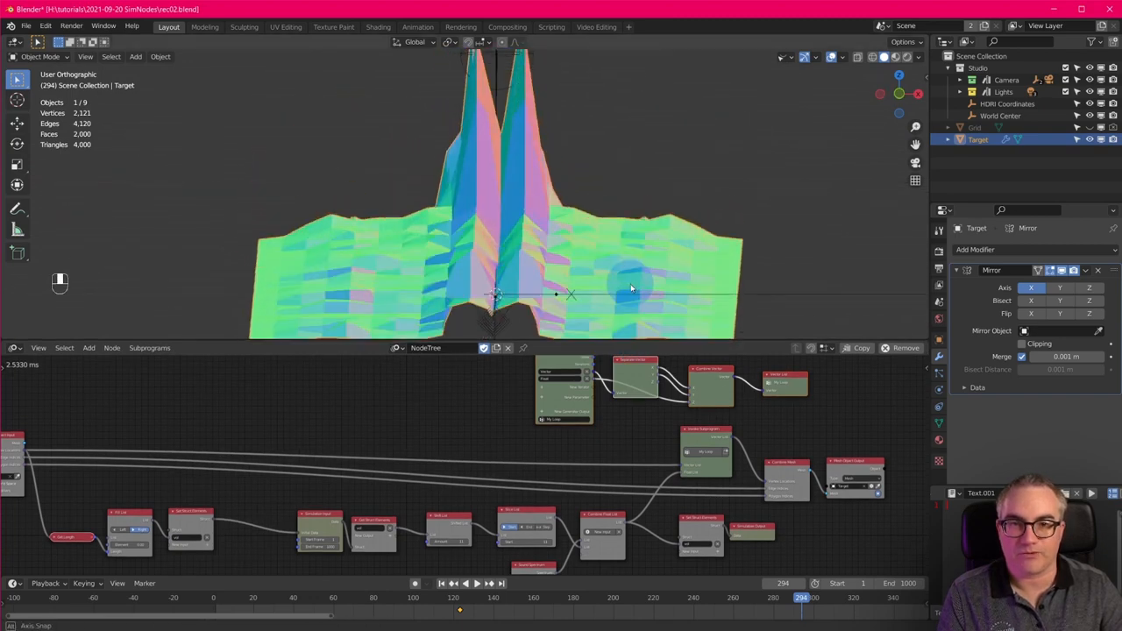
# Play the animation to view the Target landscape mirrored across its centre
pyautogui.press('Space')
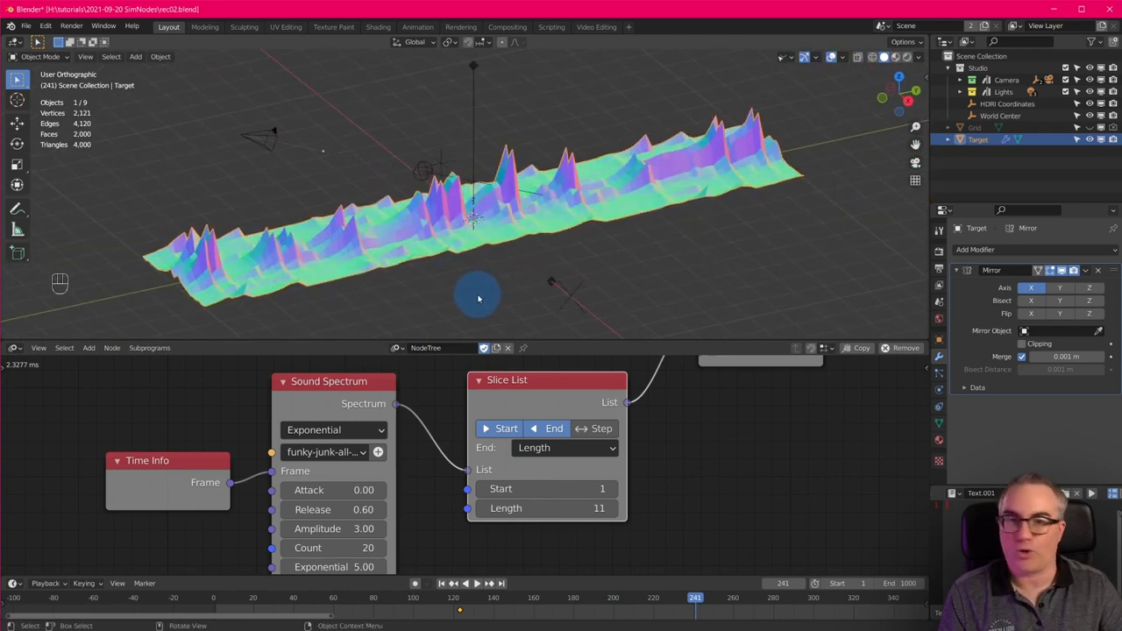
pyautogui.moveTo(498, 189)
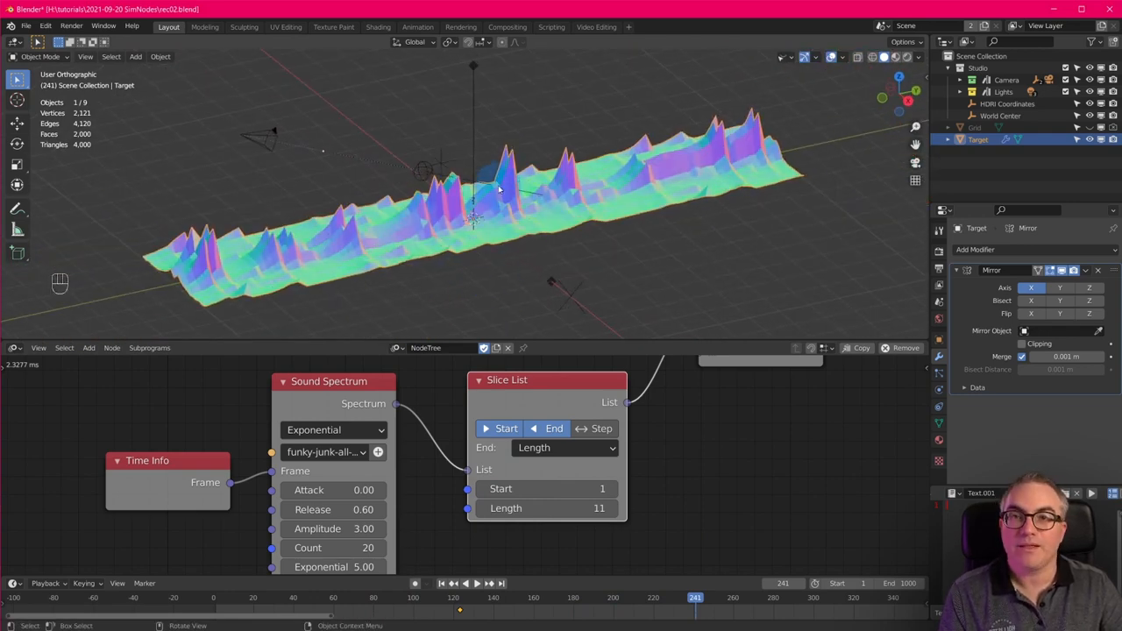
# Select the landscape object to review its Sound Spectrum and slice settings
pyautogui.click(376, 26)
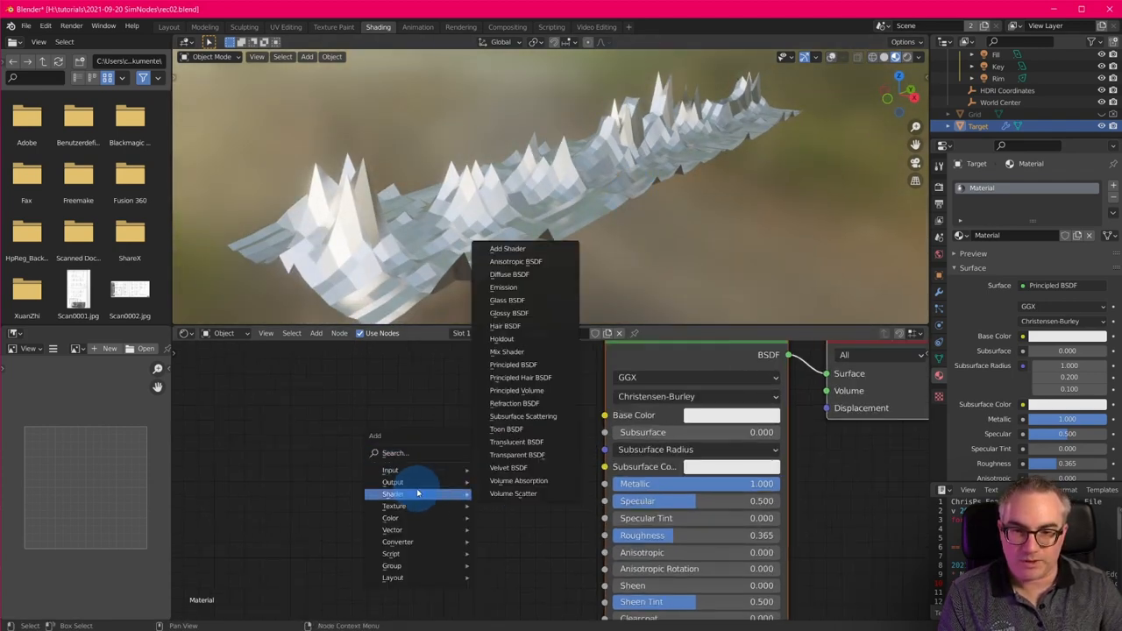
pyautogui.moveTo(392, 482)
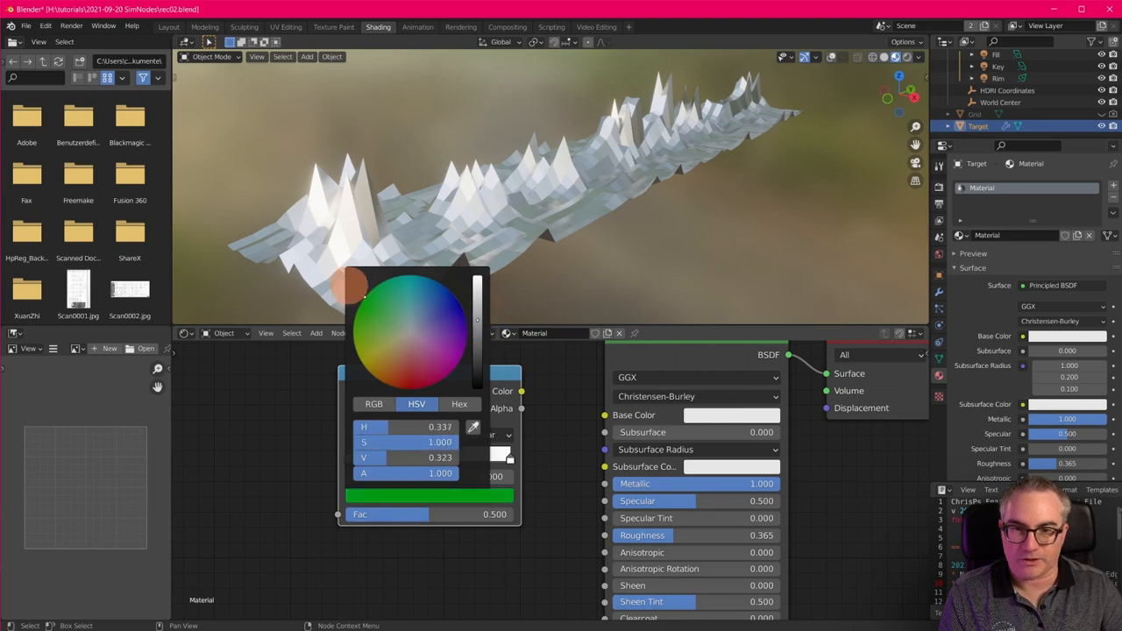
# Colour the ramp's first stop green and pick the second stop to make it red
pyautogui.click(438, 435)
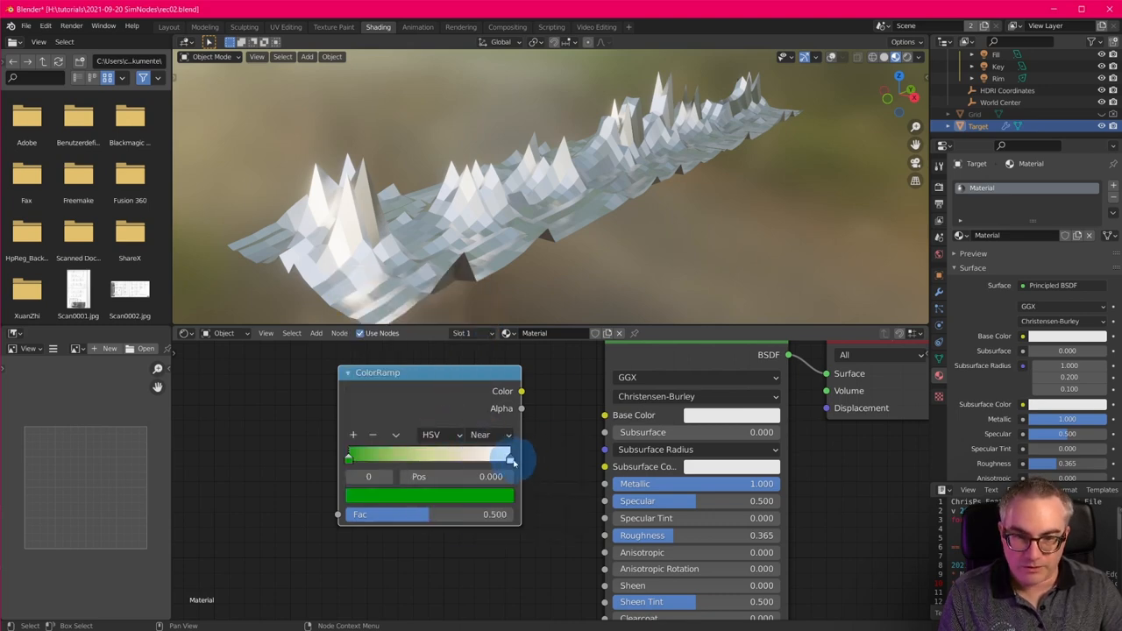
pyautogui.click(499, 465)
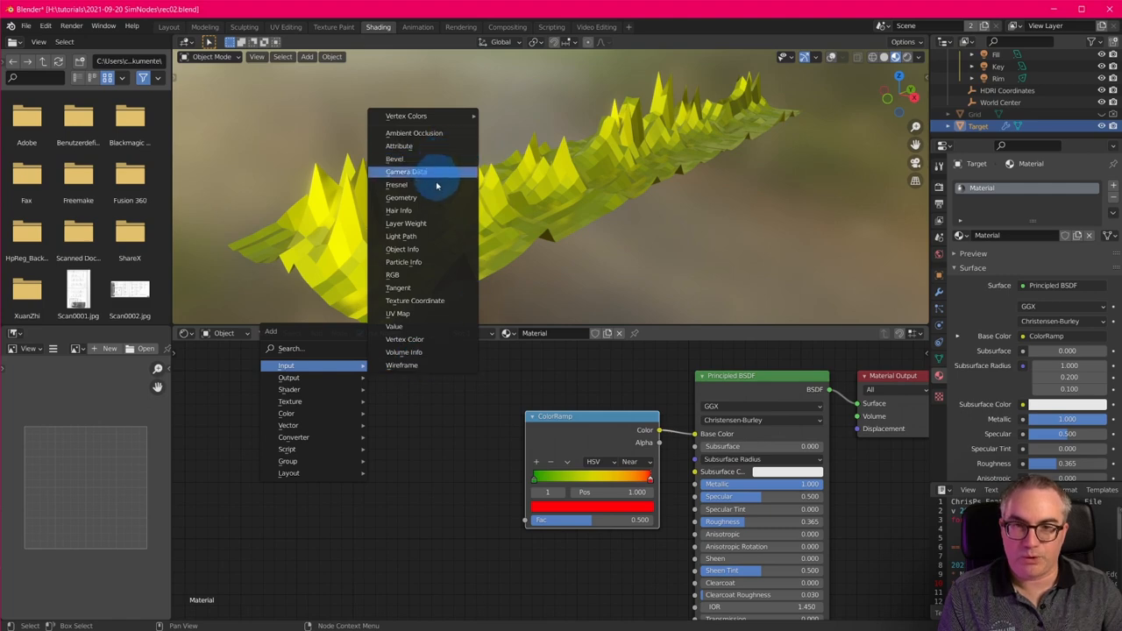
# Add a Geometry input node and a Separate XYZ node to the material
pyautogui.click(400, 197)
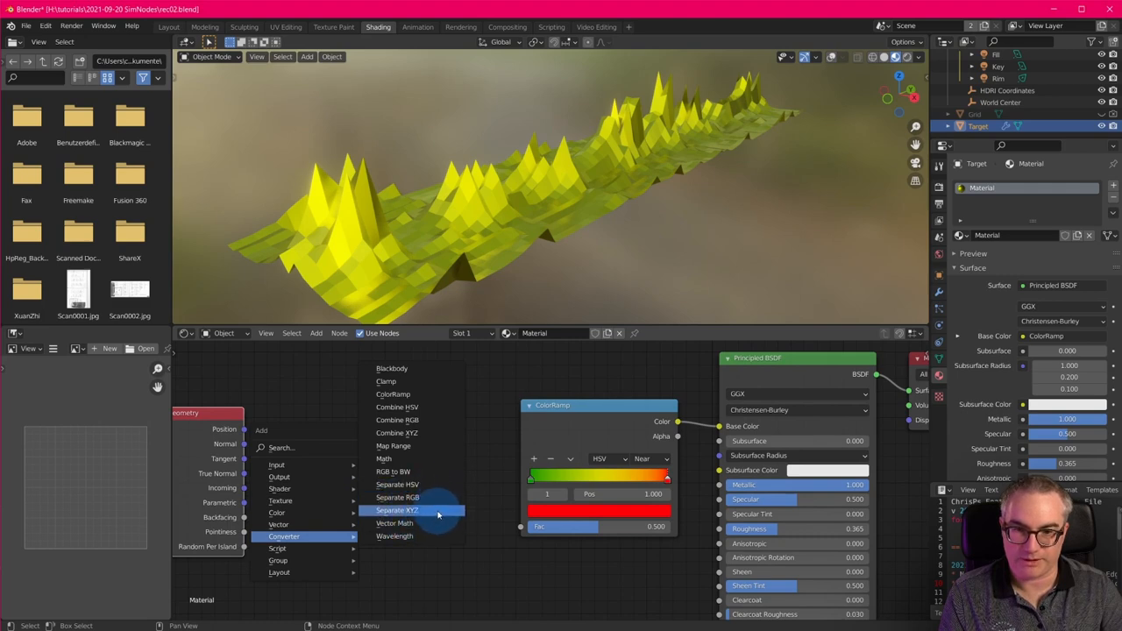
pyautogui.click(413, 510)
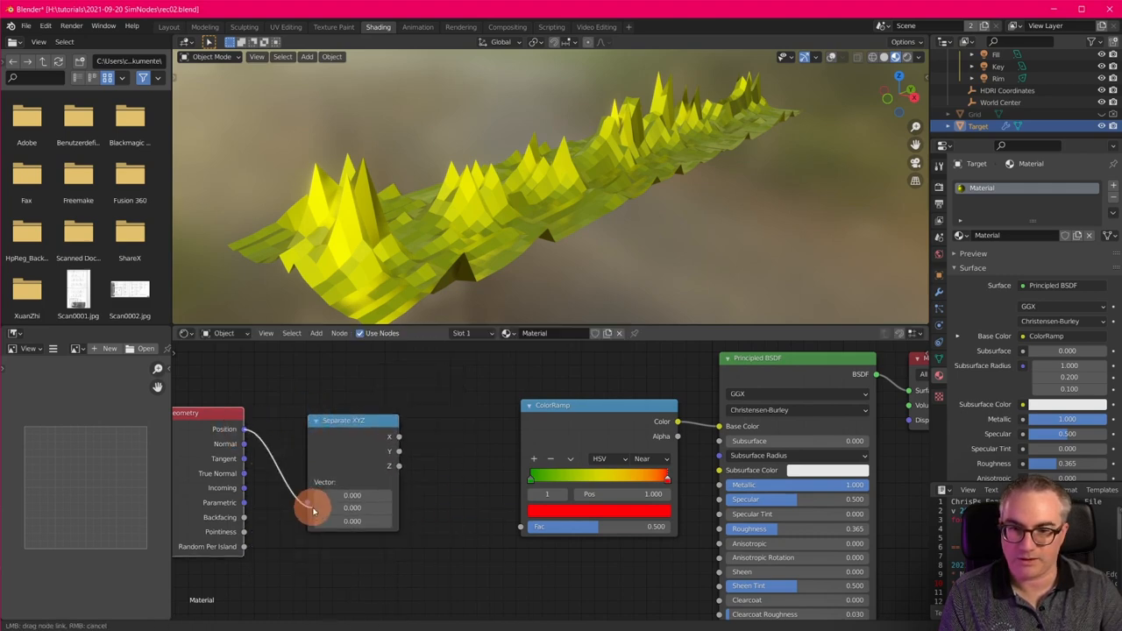